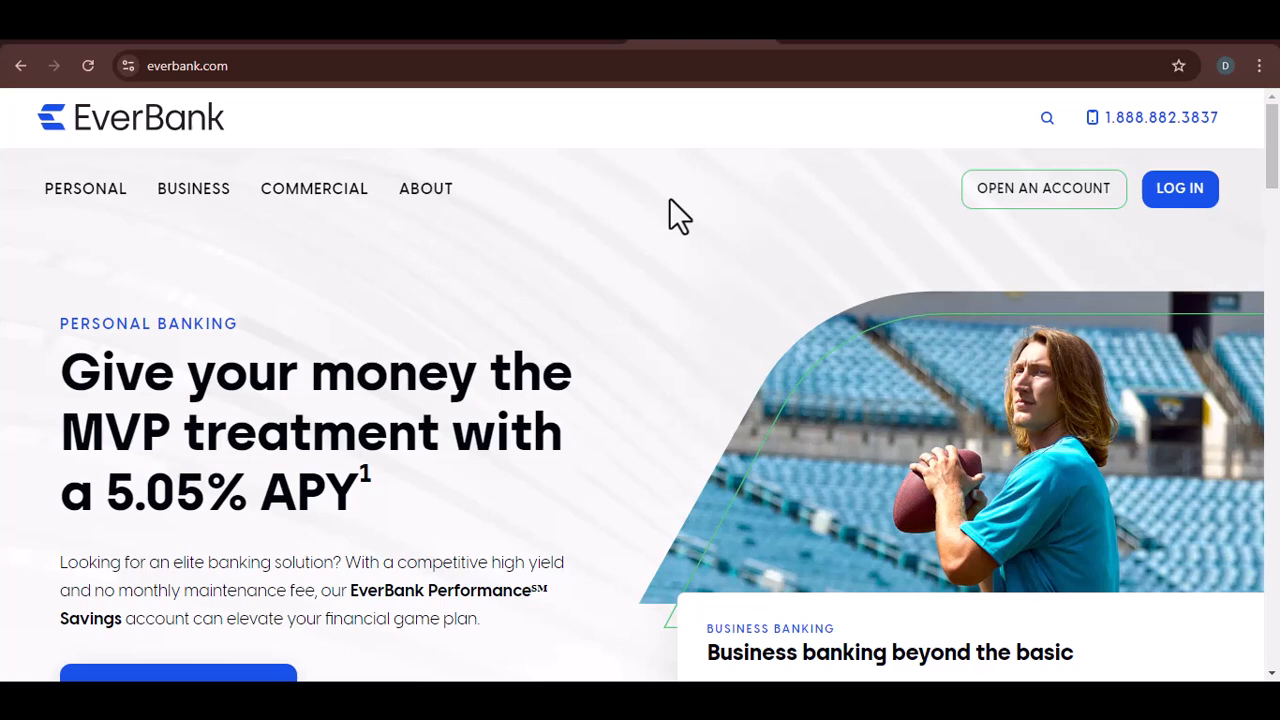
pyautogui.scroll(-3)
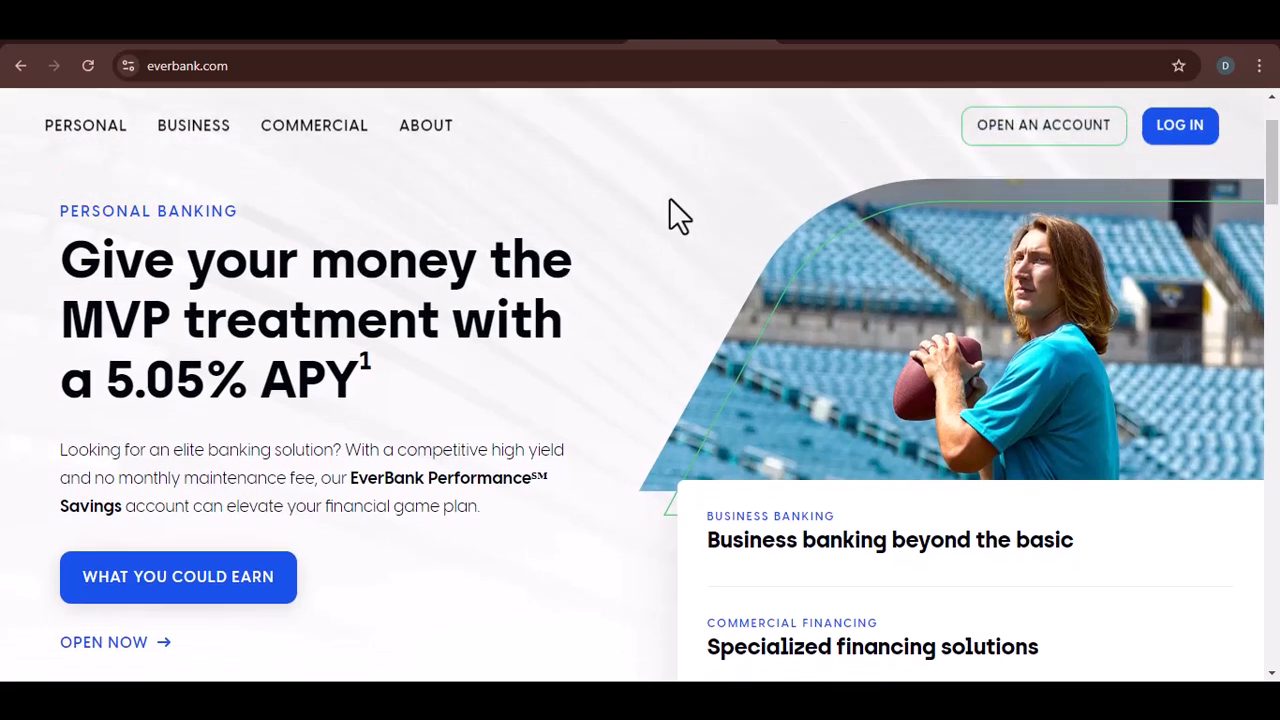
pyautogui.scroll(-3)
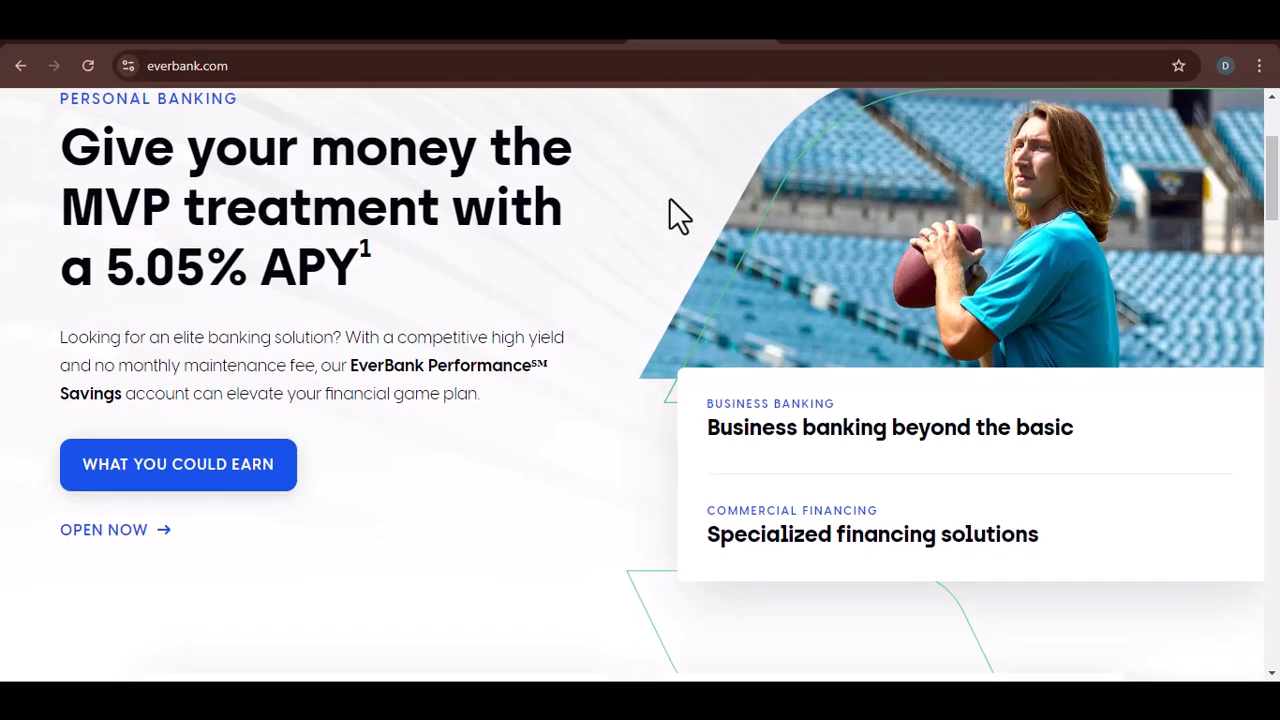
pyautogui.scroll(-3)
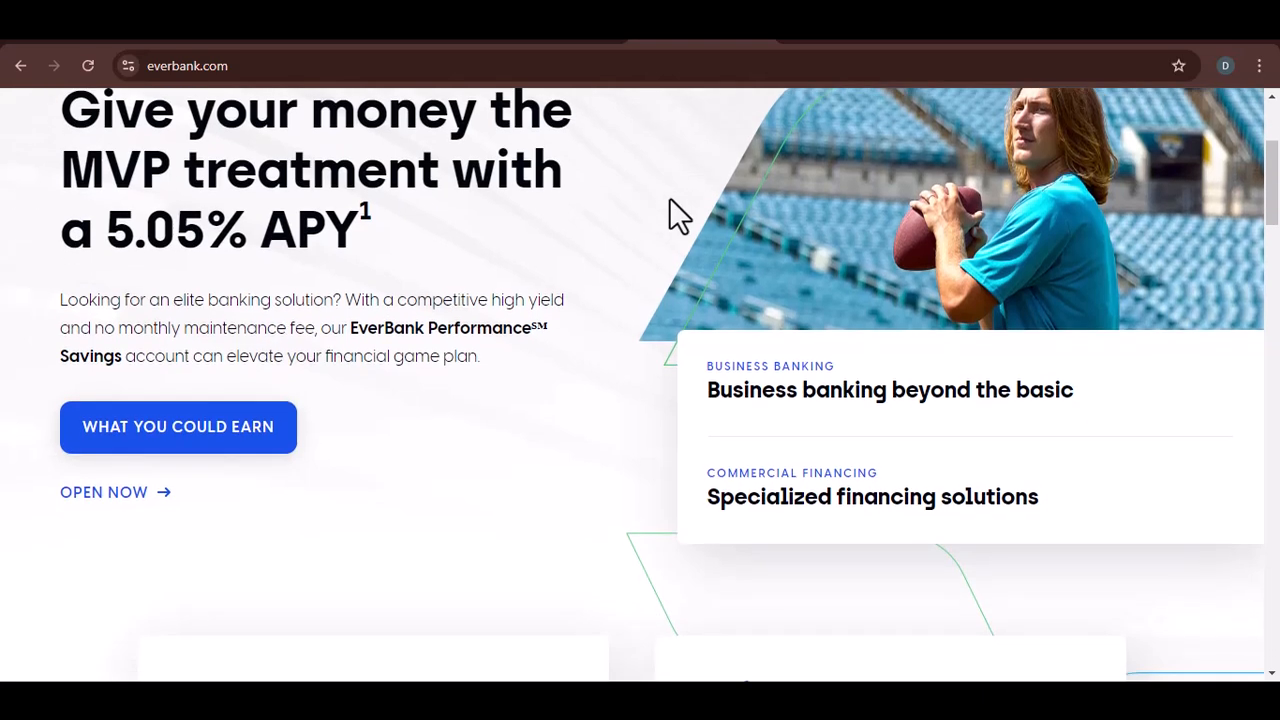
pyautogui.scroll(-3)
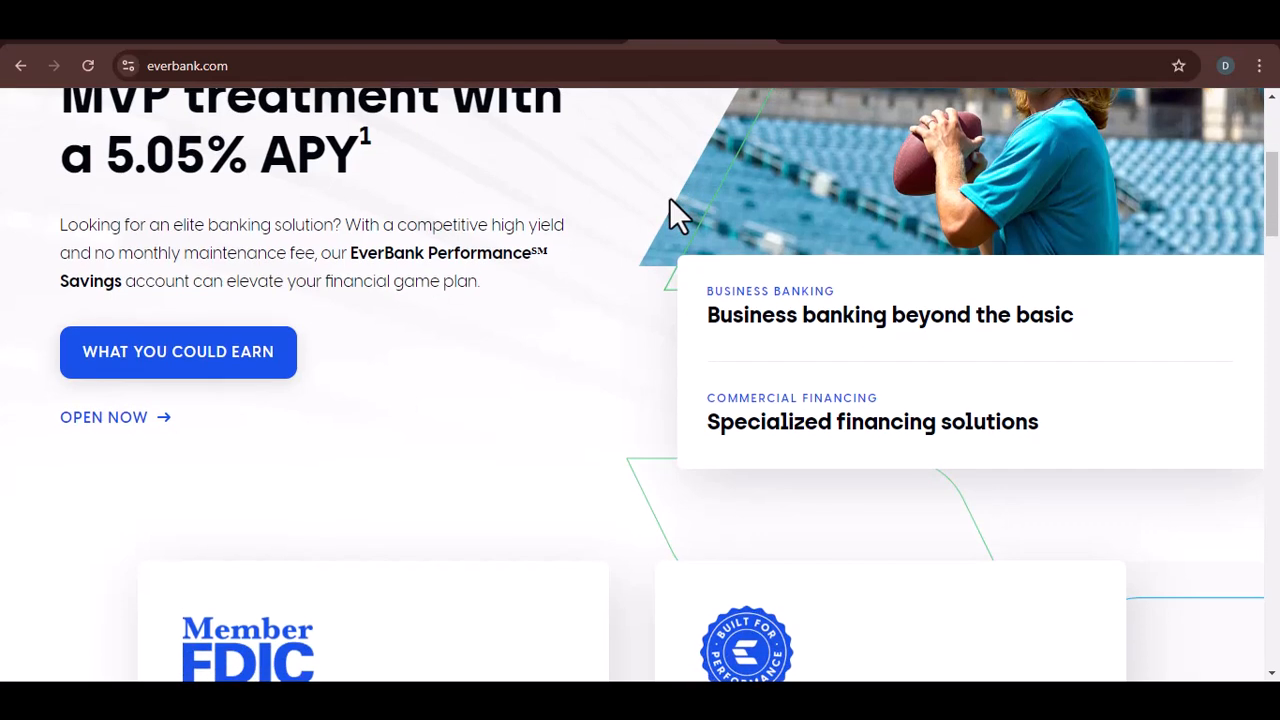
pyautogui.scroll(-3)
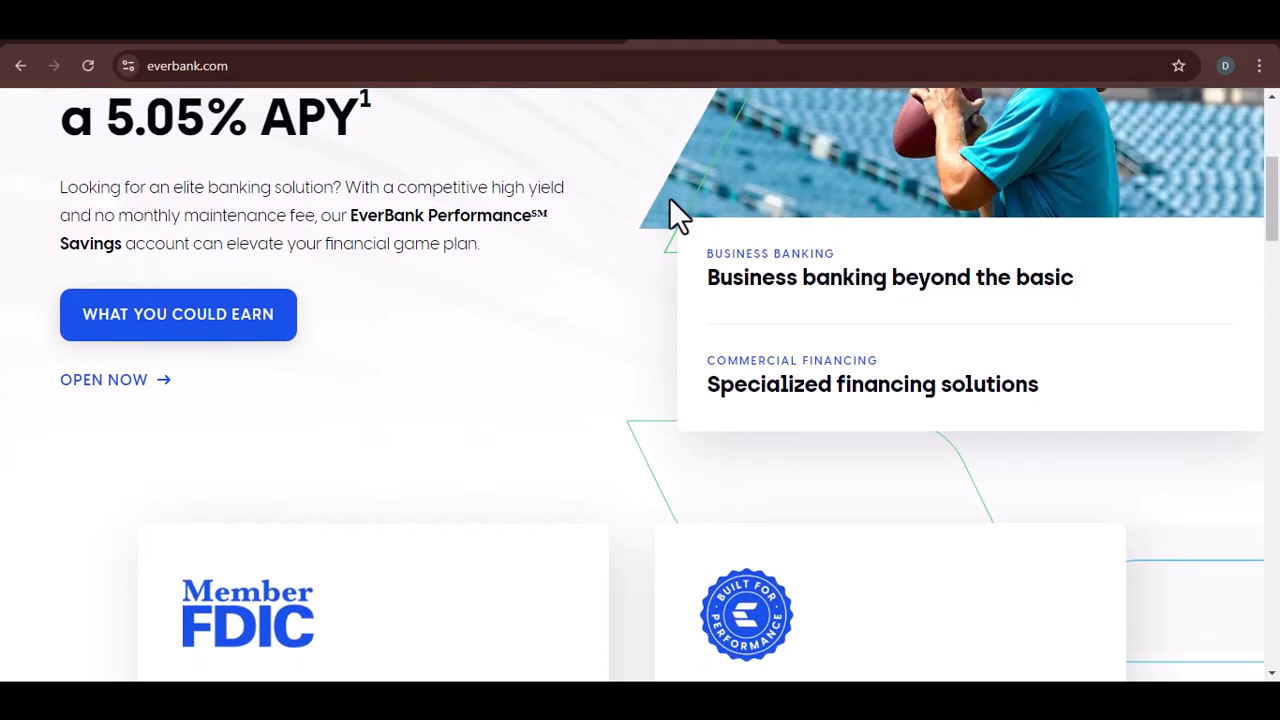
pyautogui.scroll(-3)
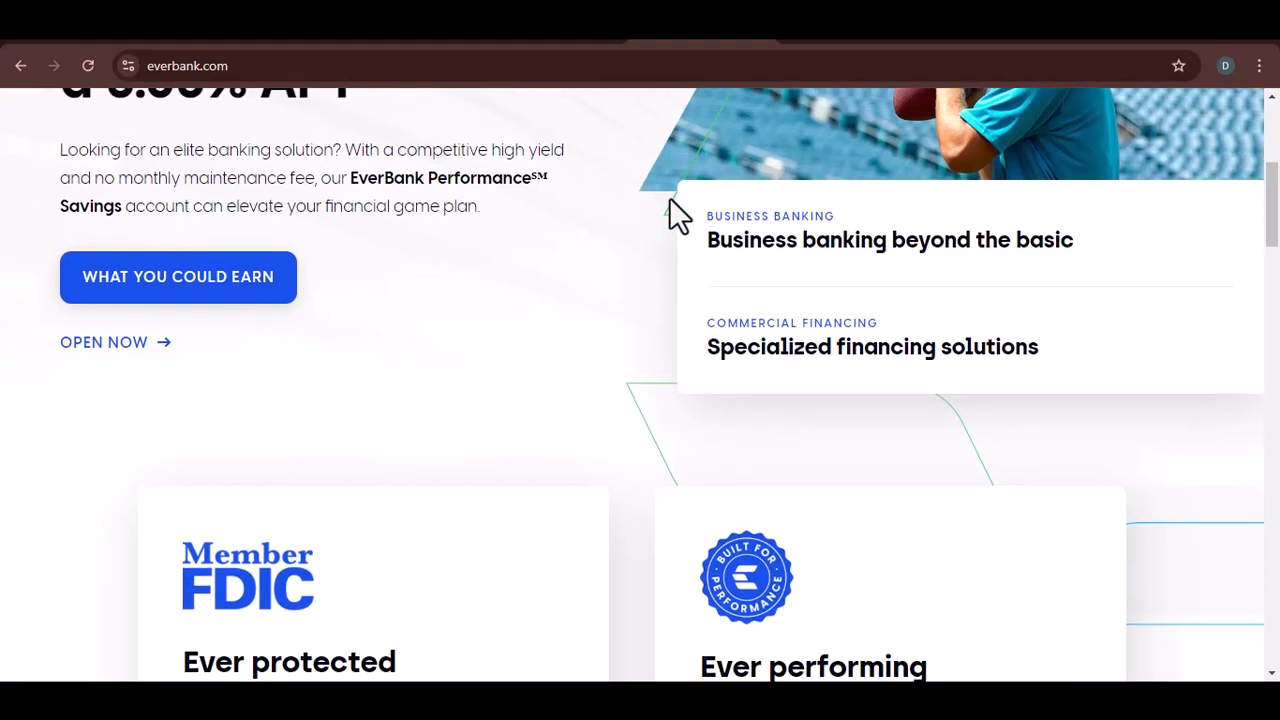
pyautogui.scroll(-3)
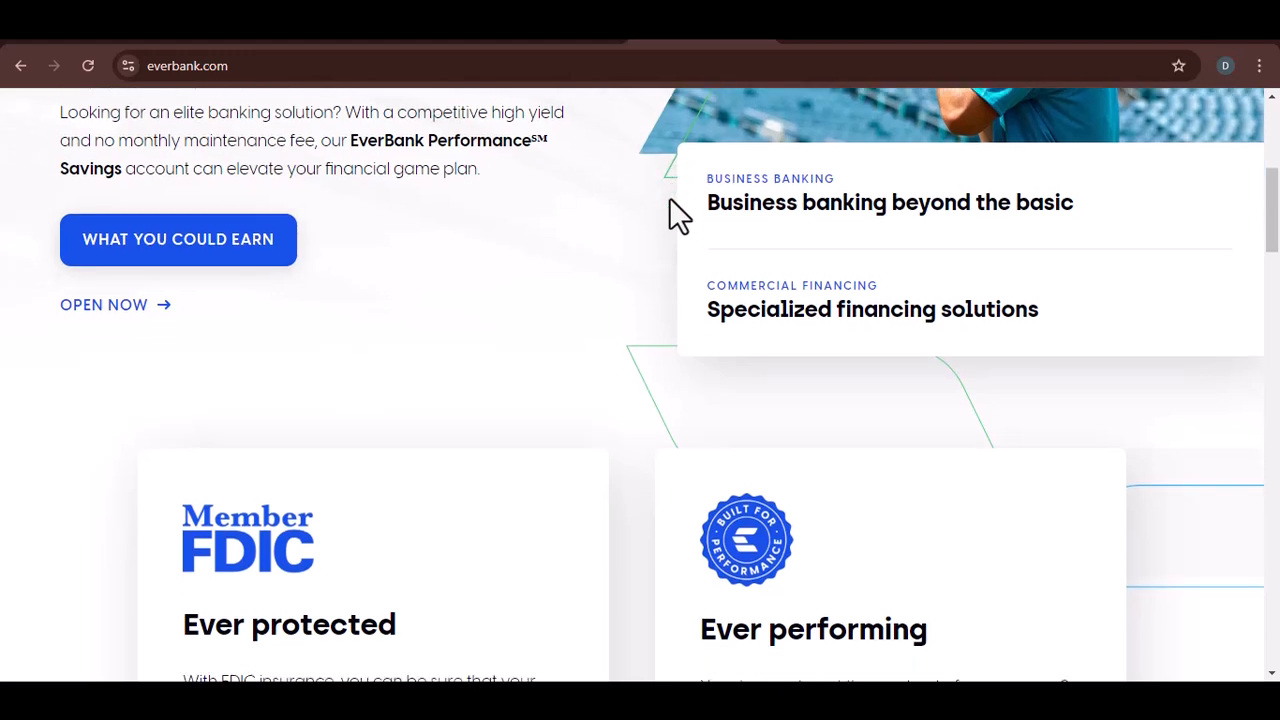
pyautogui.scroll(-3)
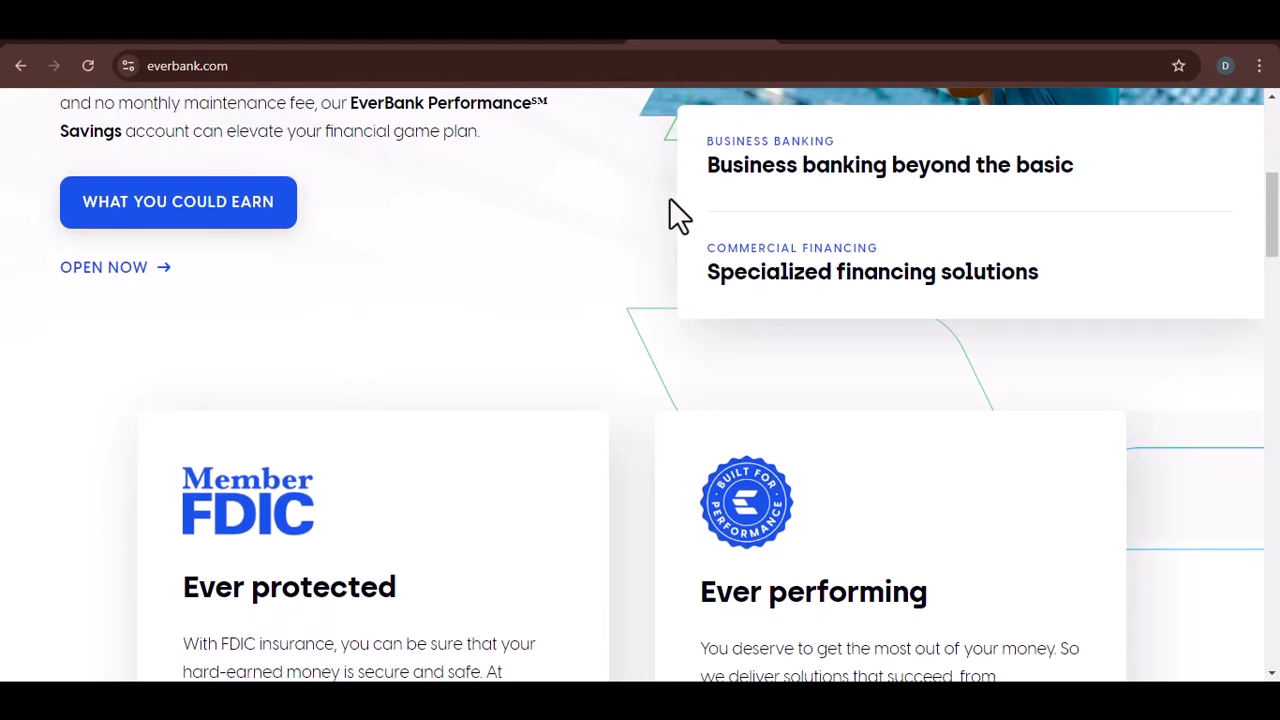
pyautogui.scroll(-3)
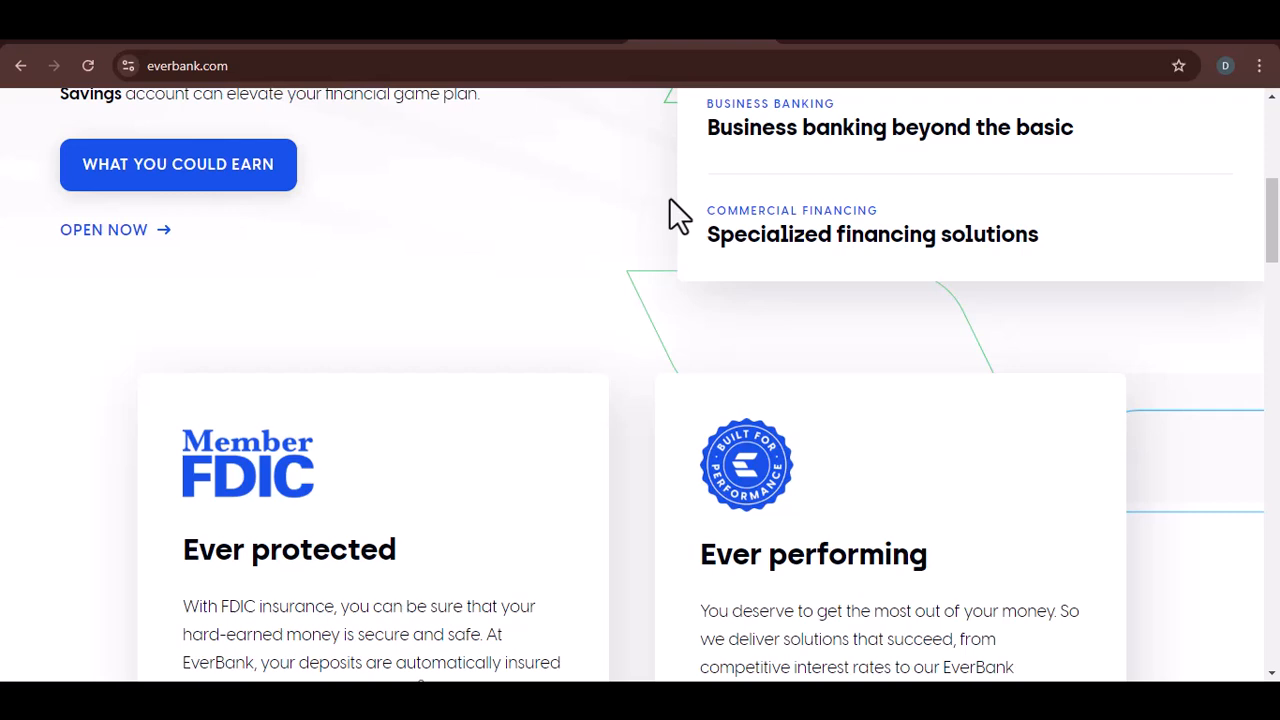
pyautogui.scroll(-3)
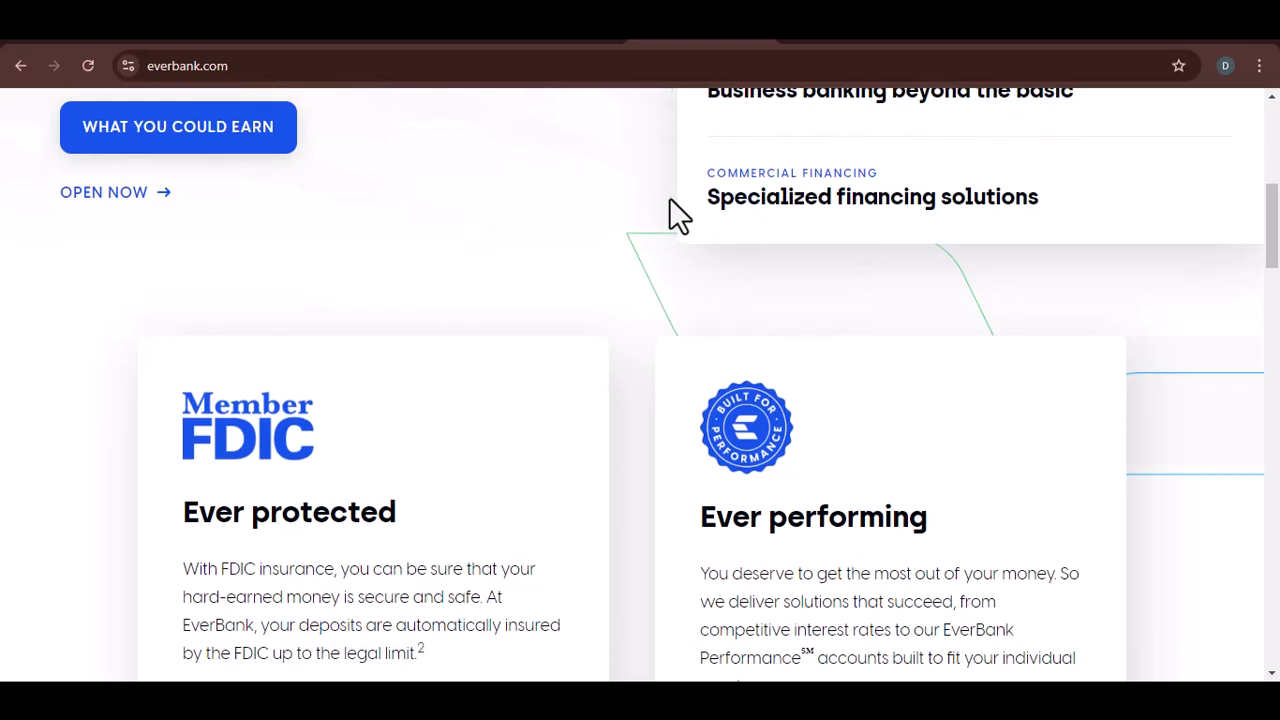
pyautogui.scroll(-3)
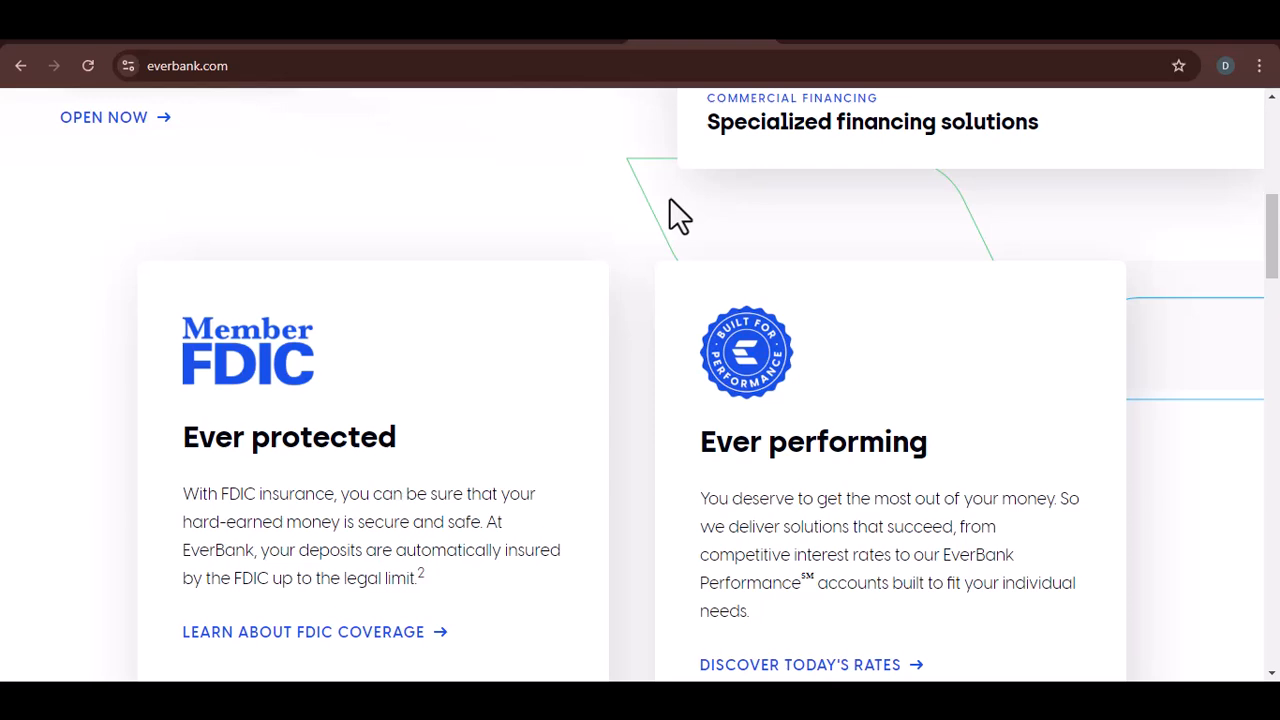
pyautogui.scroll(-3)
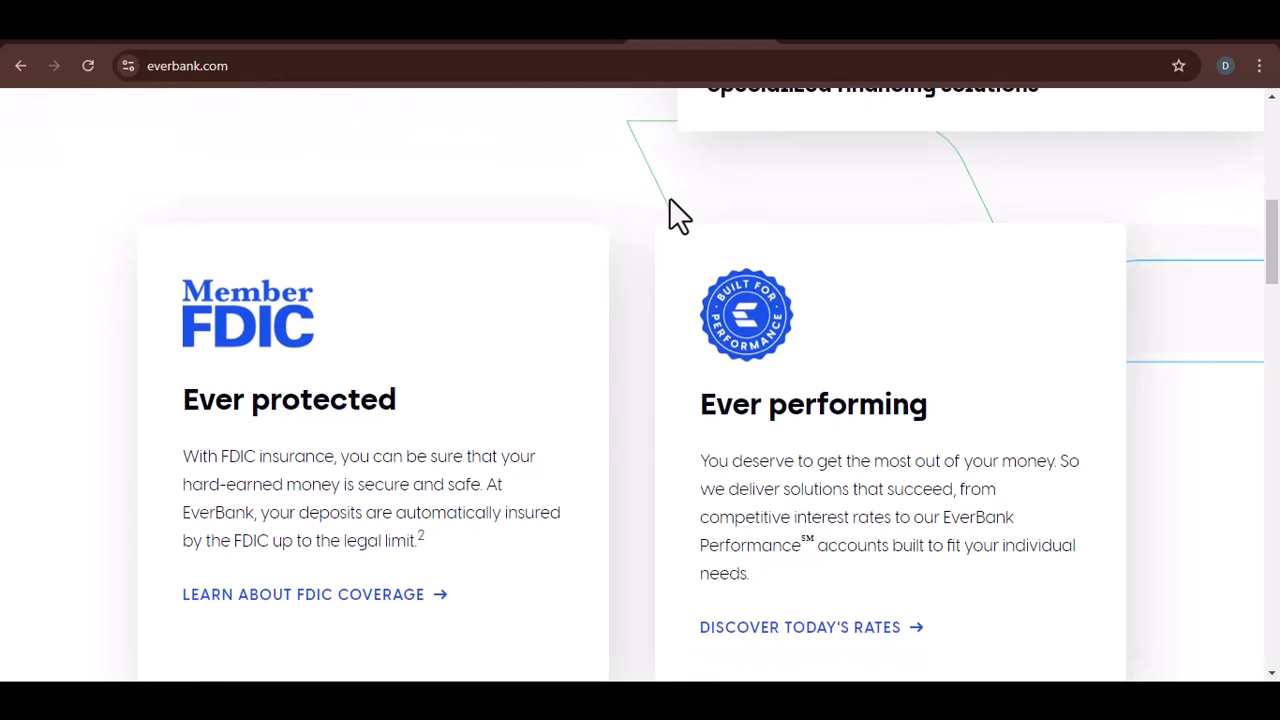
pyautogui.scroll(-3)
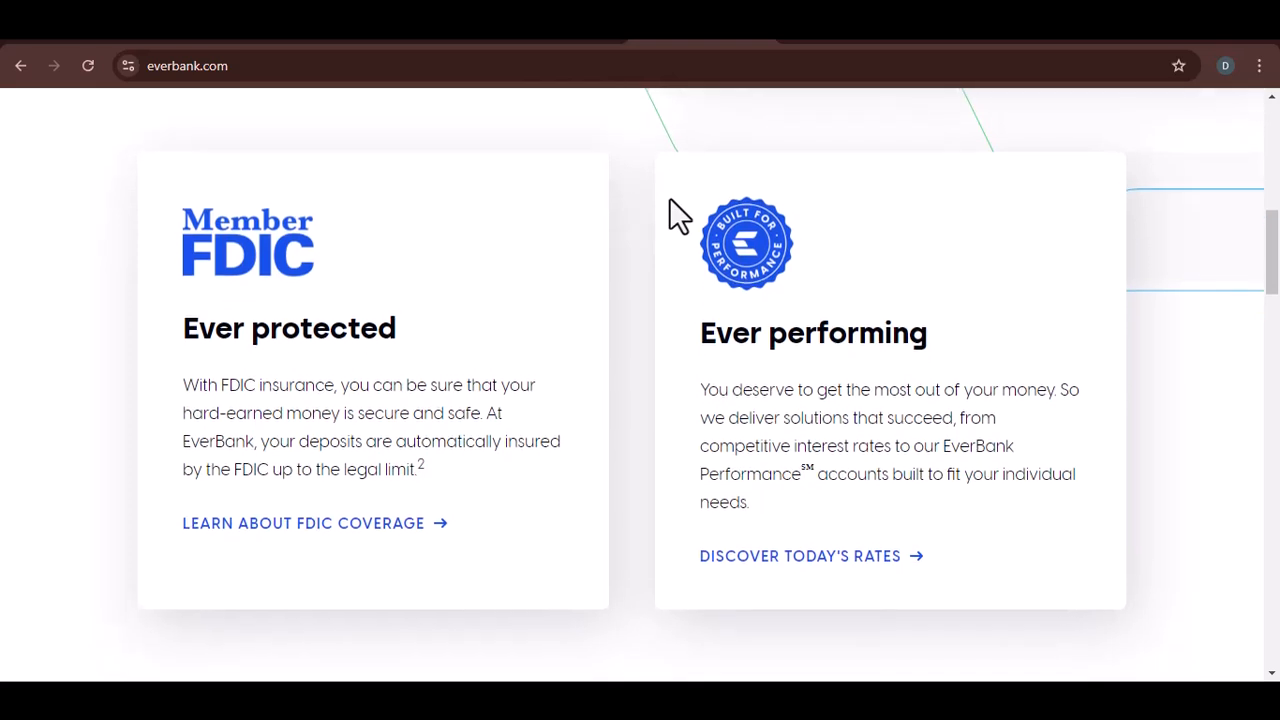
pyautogui.scroll(-3)
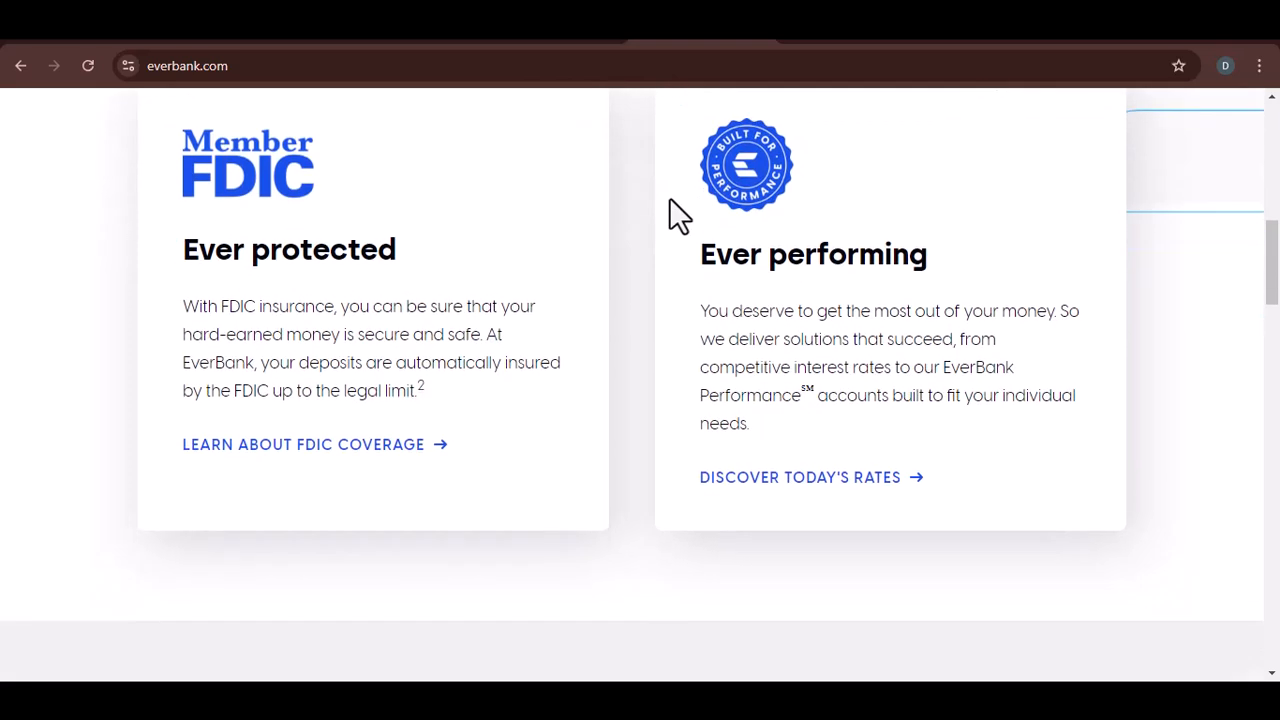
pyautogui.scroll(-3)
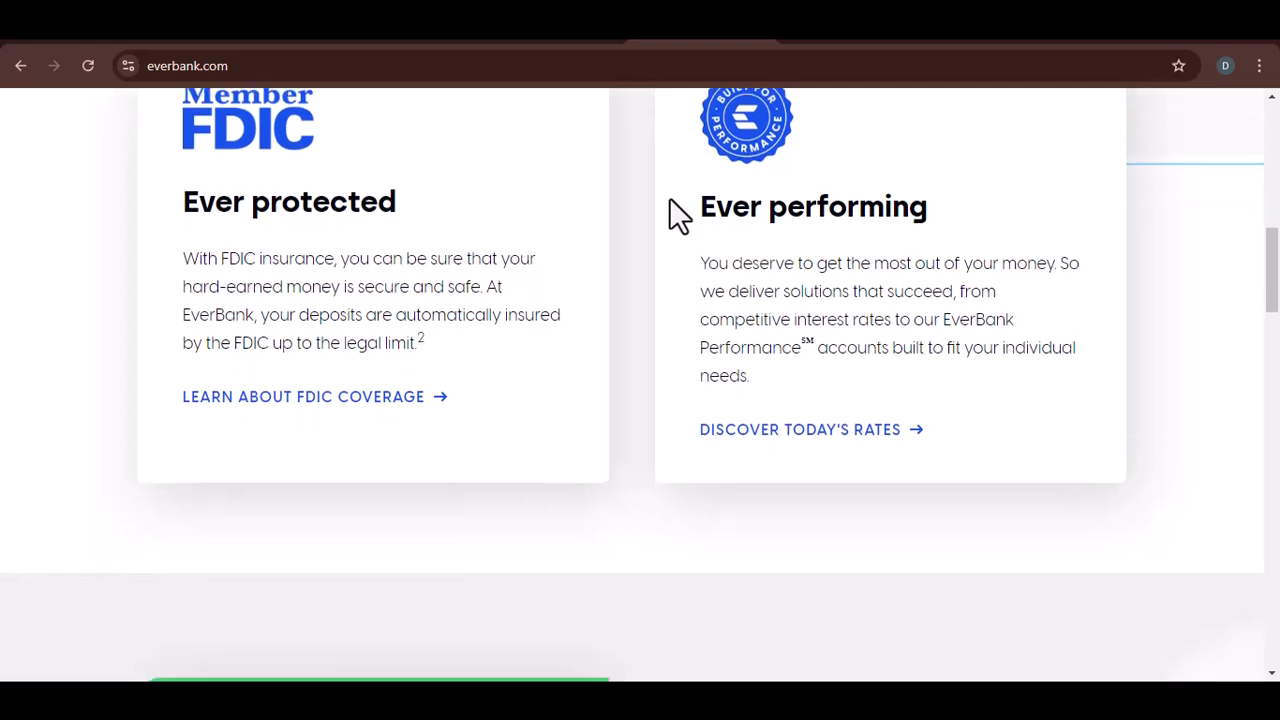
pyautogui.scroll(-3)
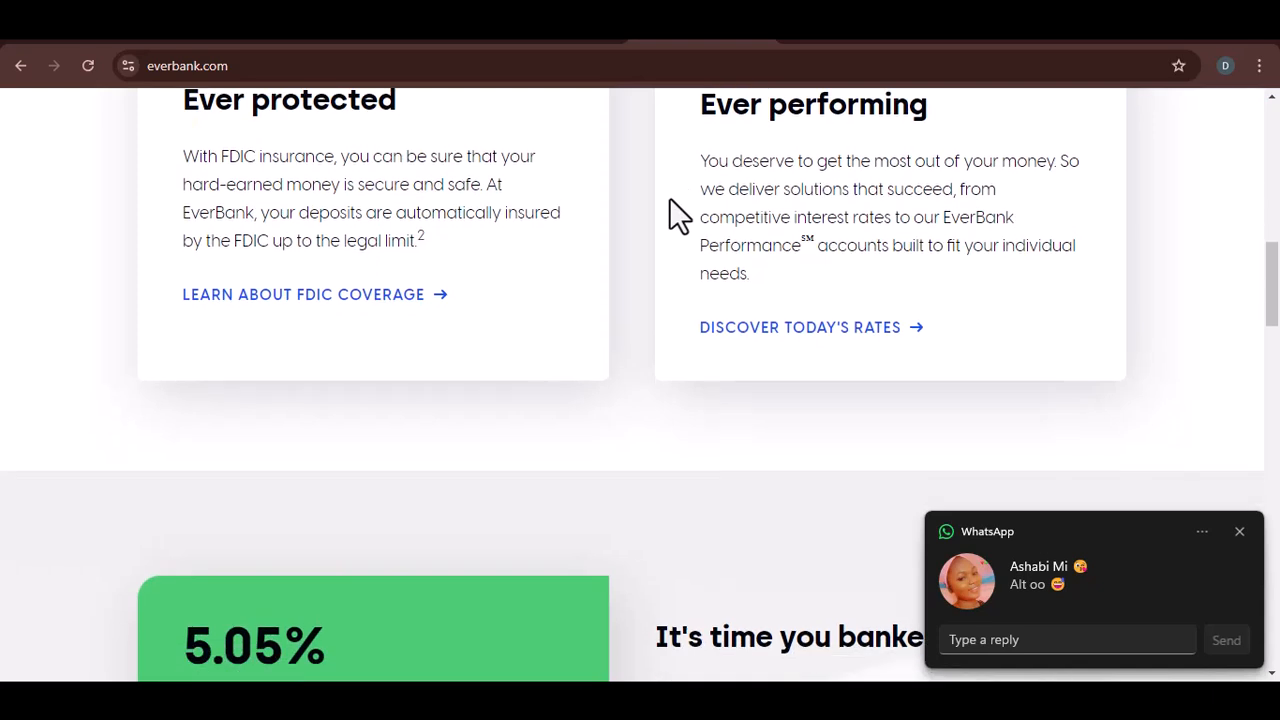
pyautogui.scroll(-3)
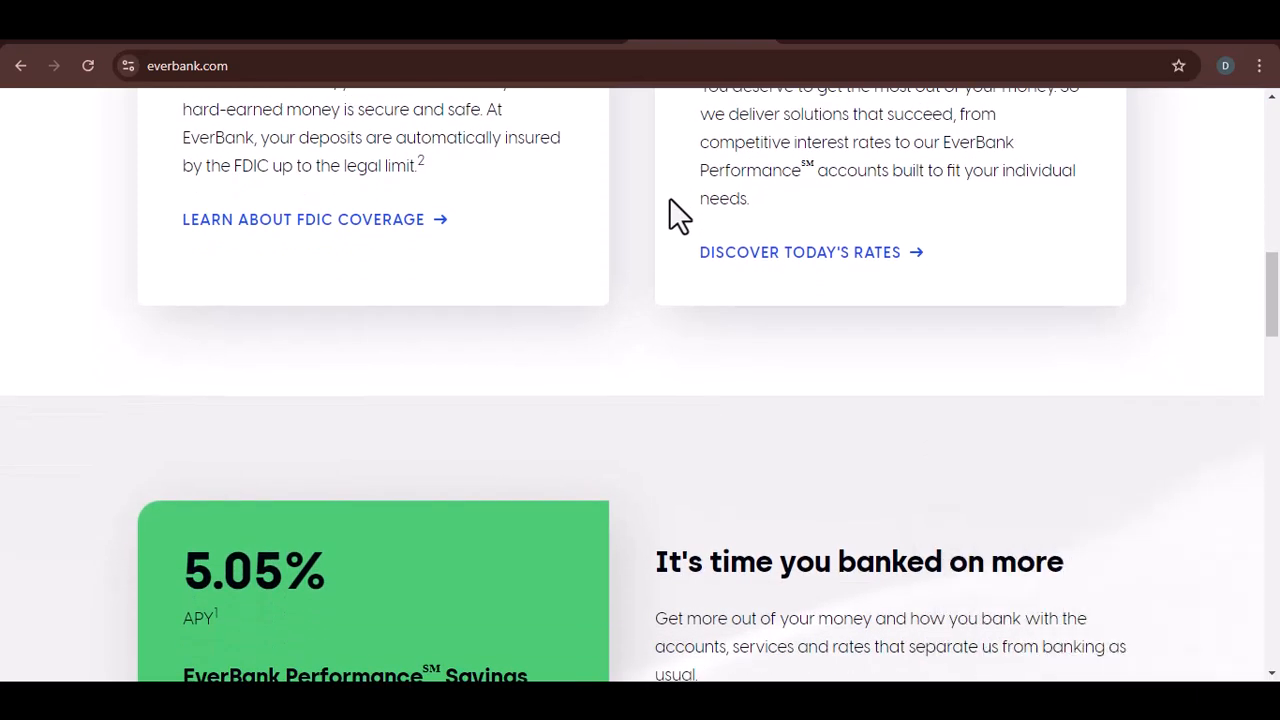
pyautogui.scroll(-3)
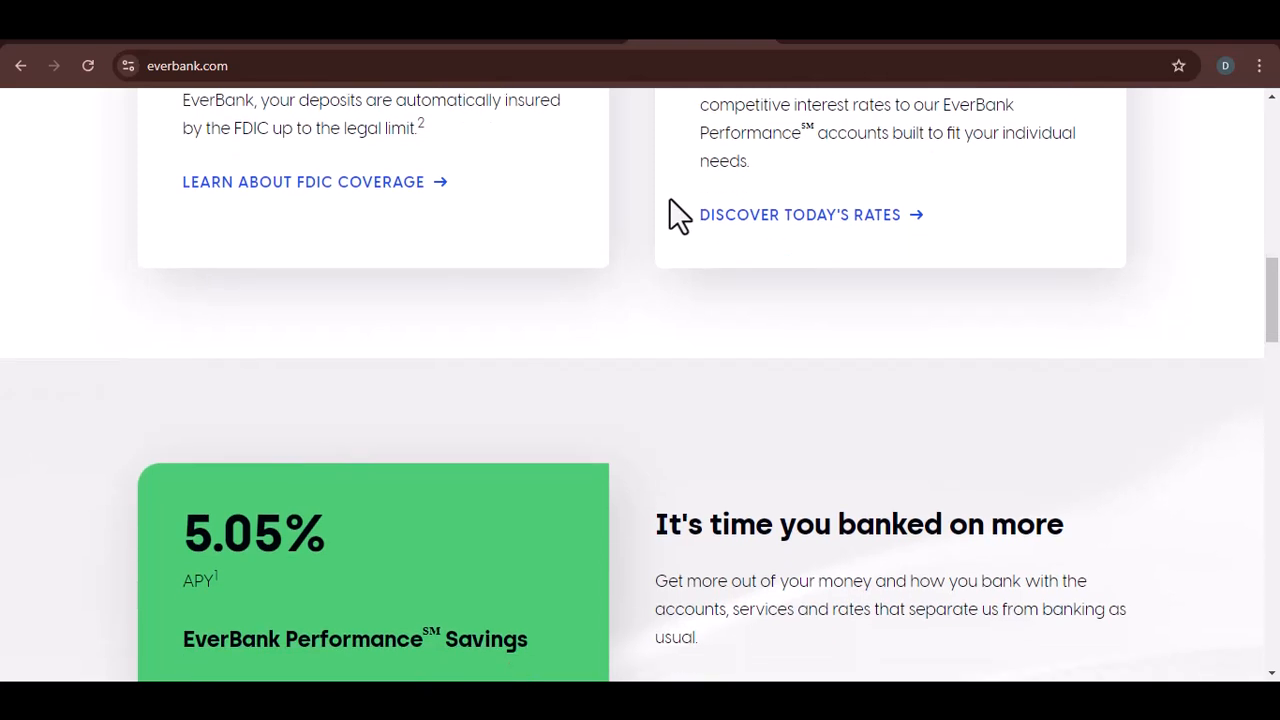
pyautogui.scroll(-3)
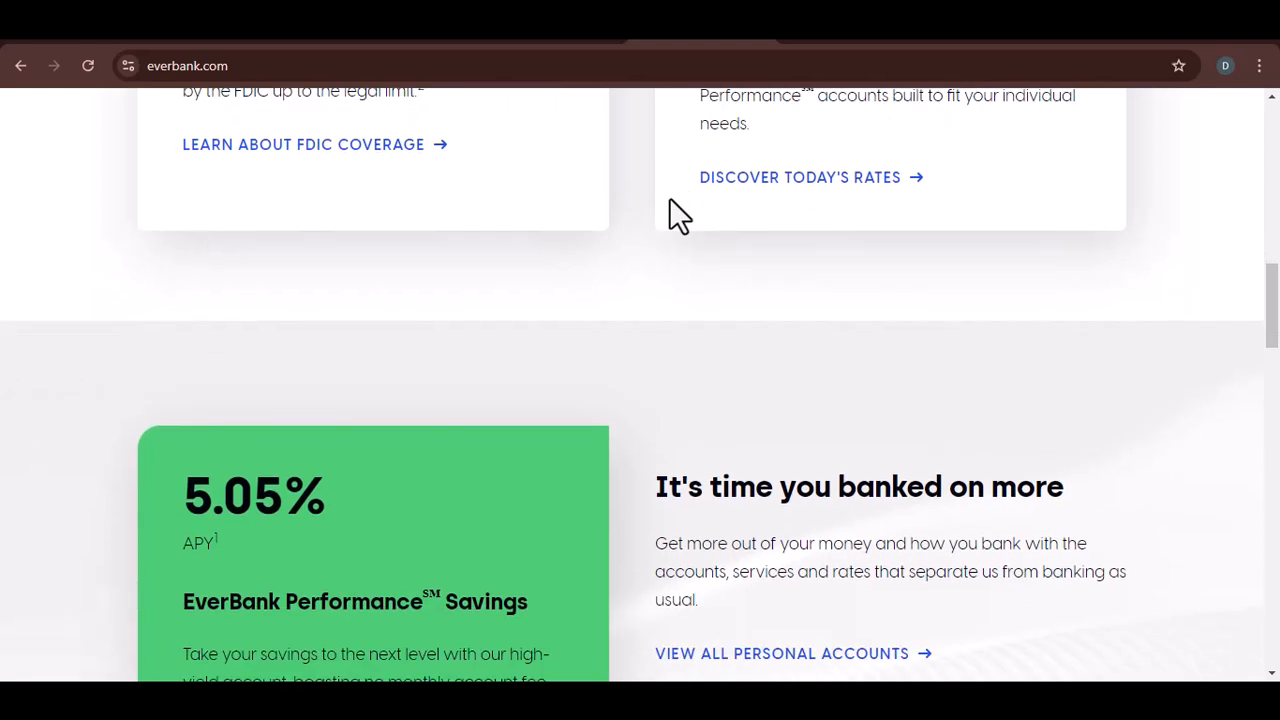
pyautogui.scroll(-3)
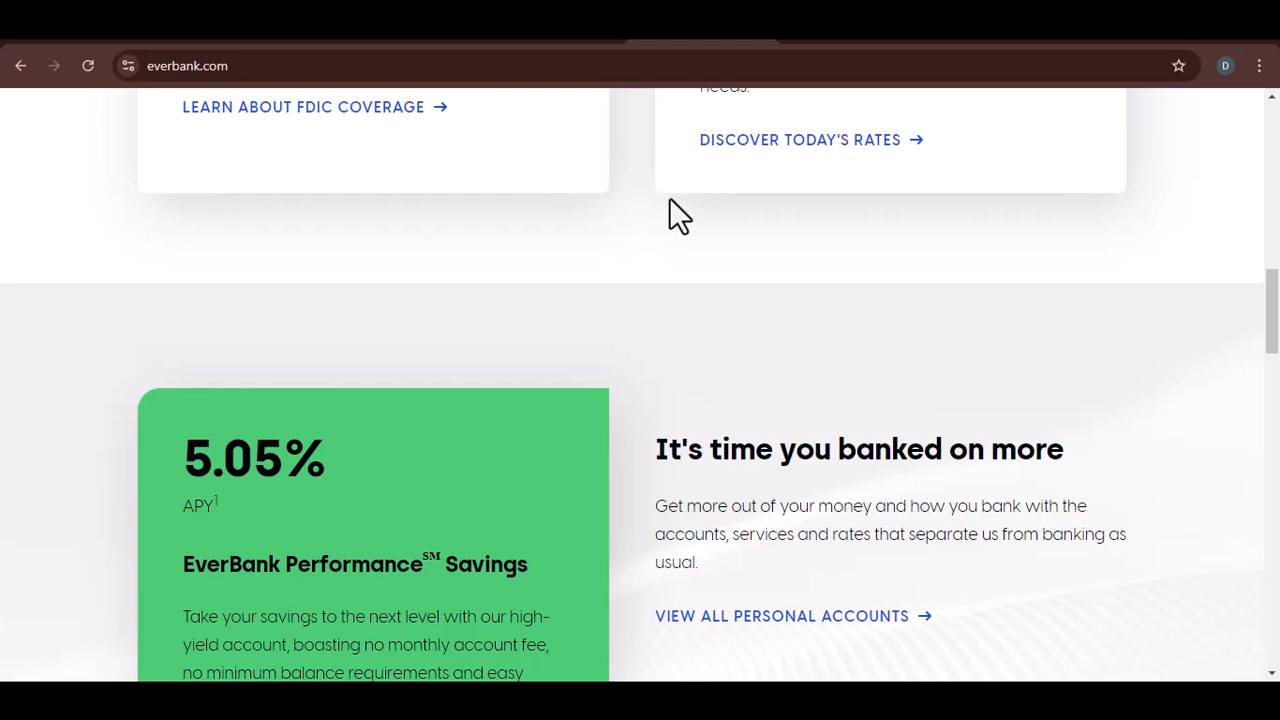
pyautogui.scroll(-3)
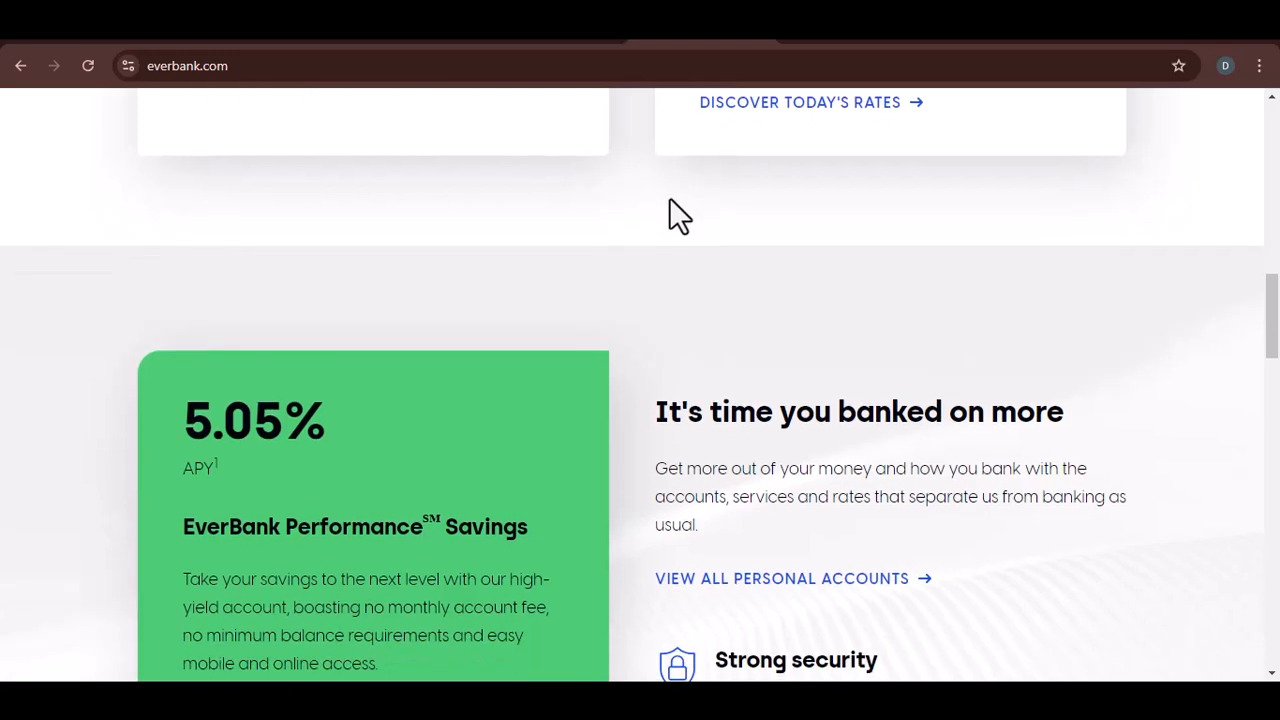
pyautogui.scroll(-3)
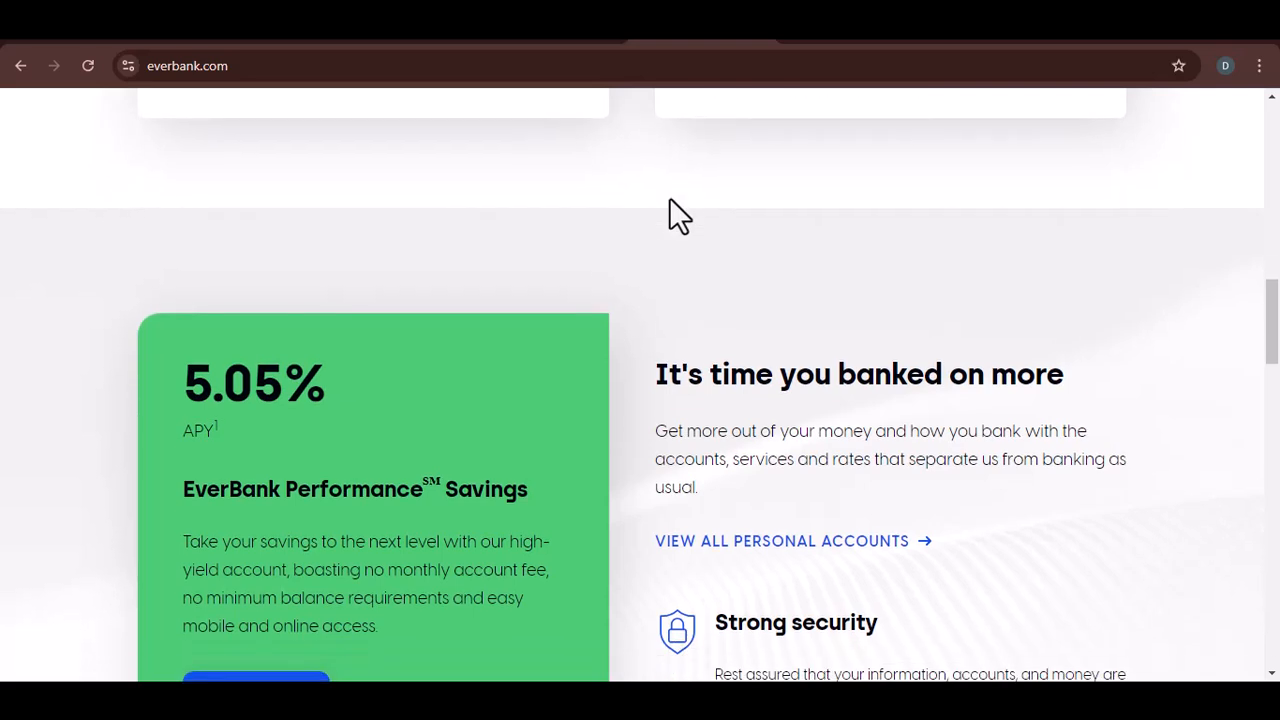
pyautogui.scroll(-3)
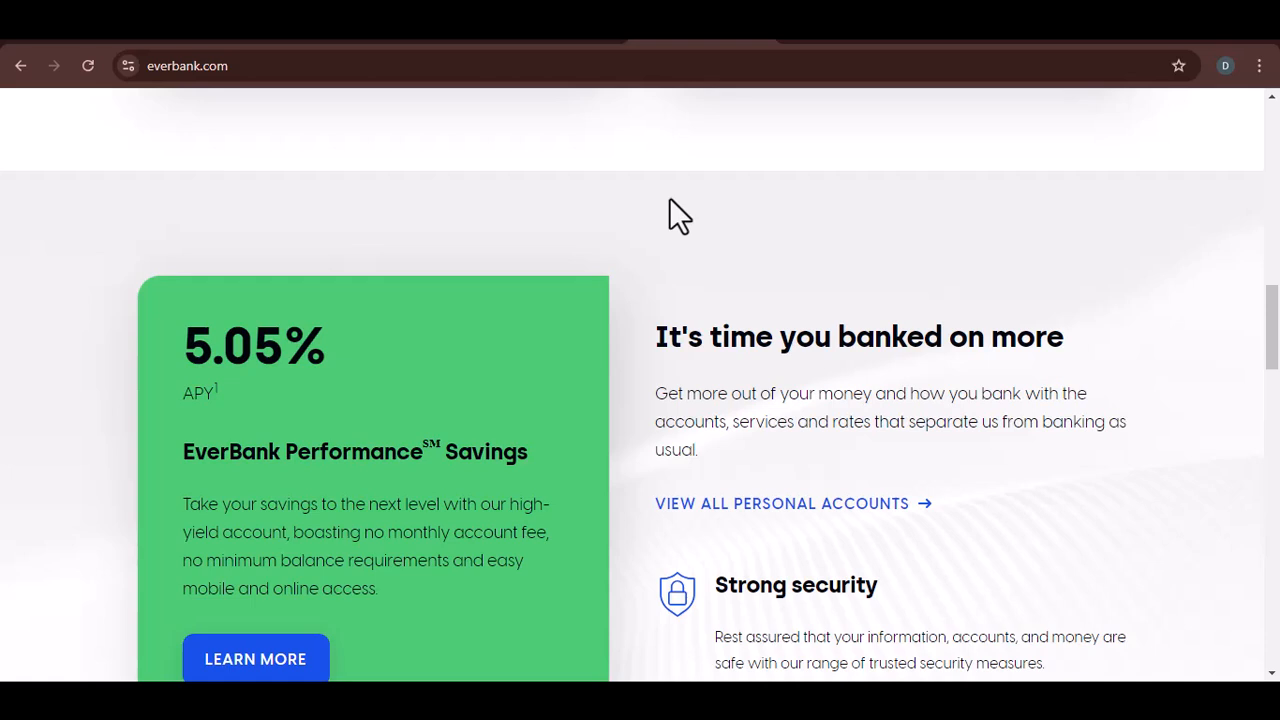
pyautogui.scroll(-3)
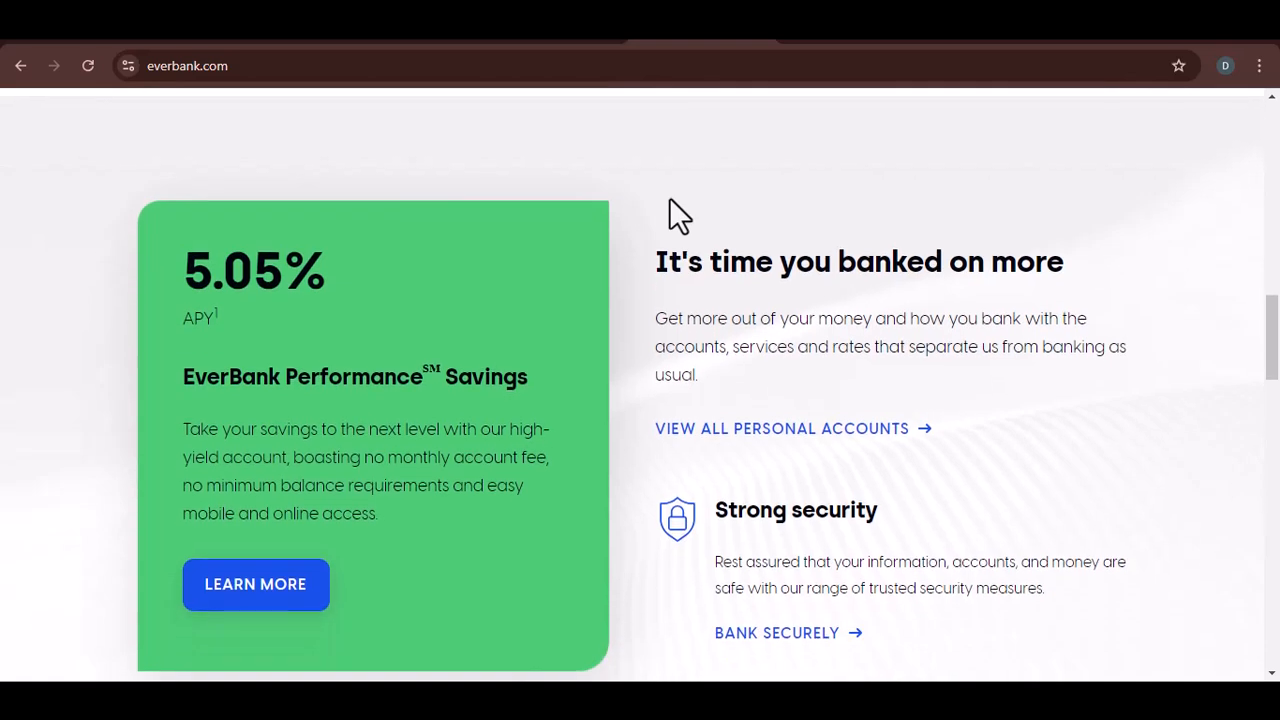
pyautogui.scroll(-3)
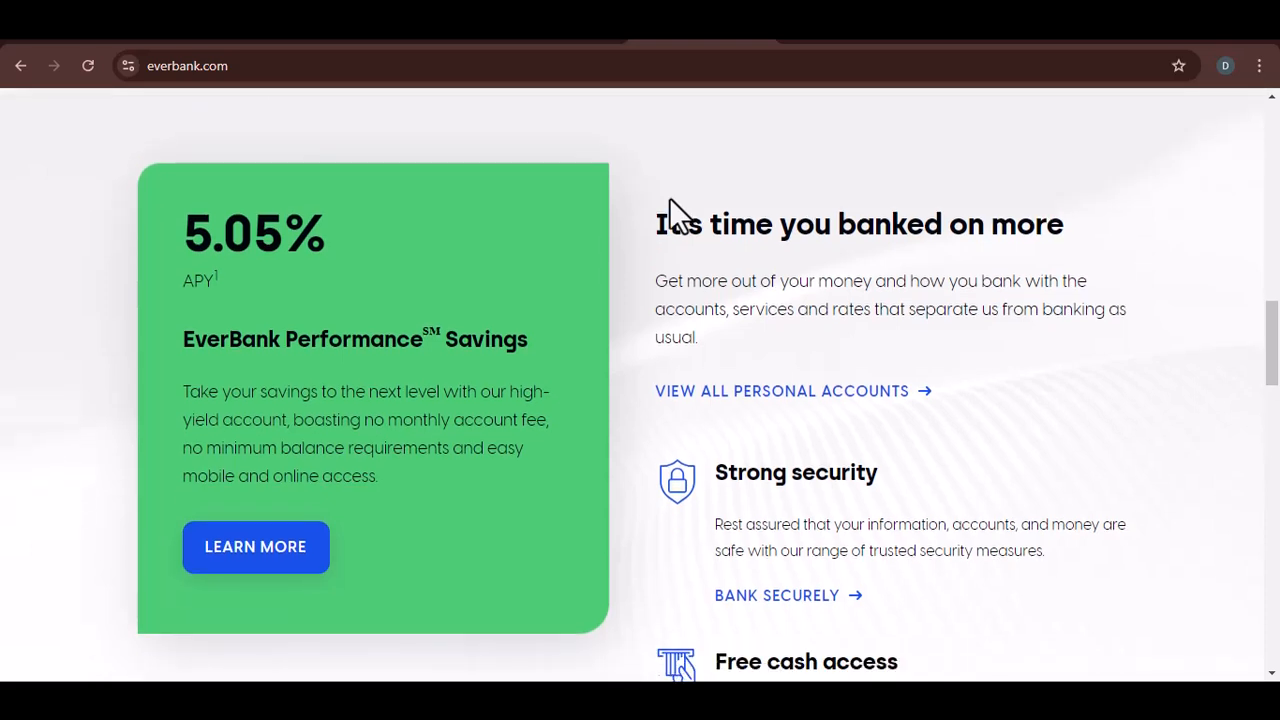
pyautogui.scroll(-3)
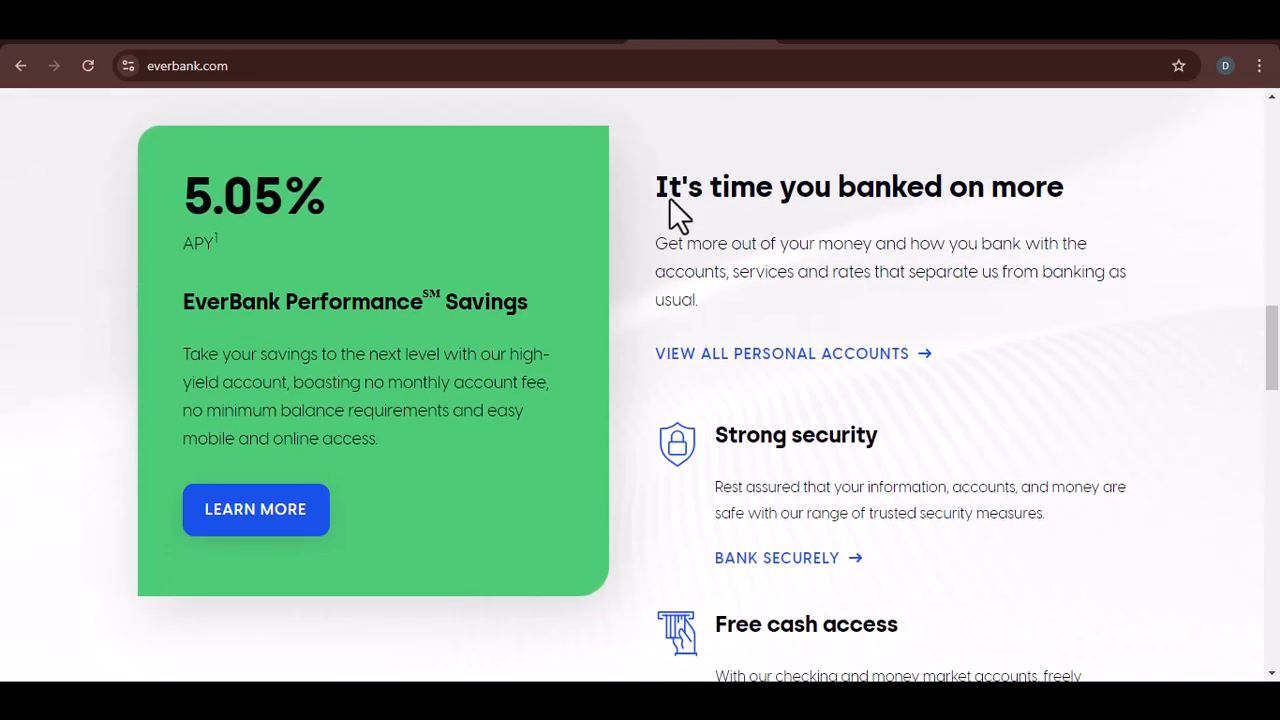
pyautogui.scroll(-3)
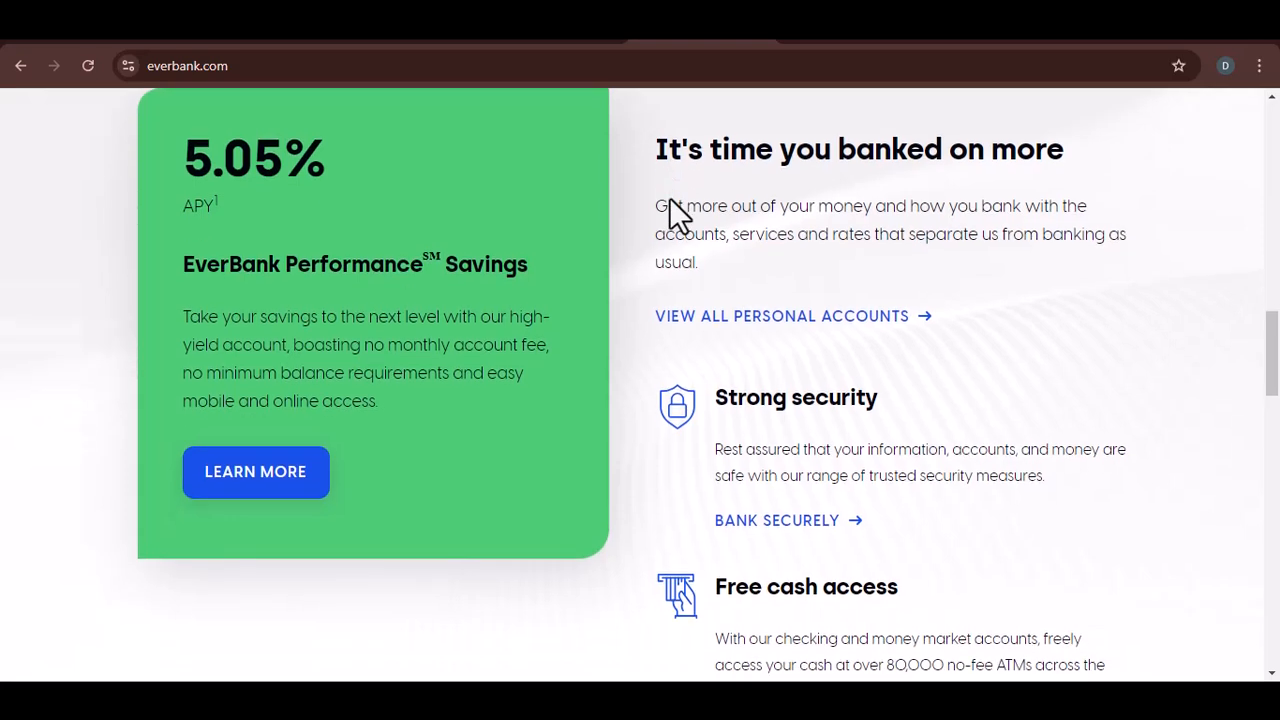
pyautogui.scroll(-3)
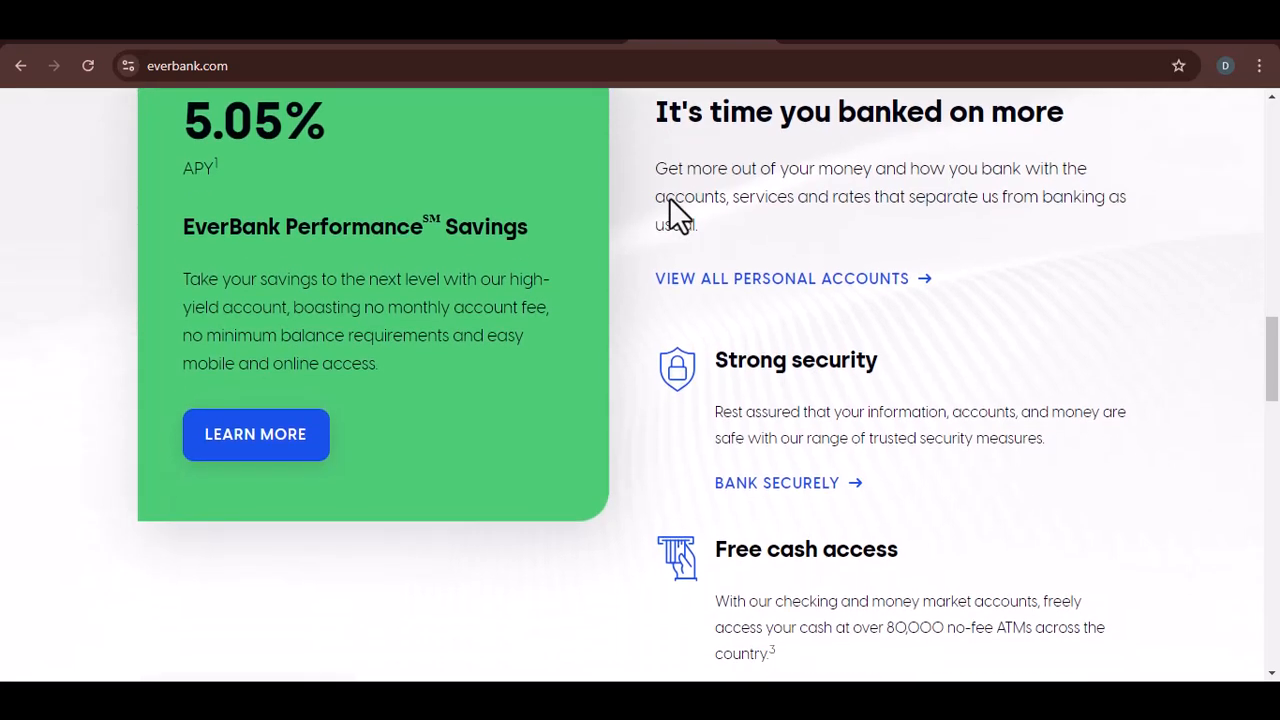
pyautogui.scroll(-3)
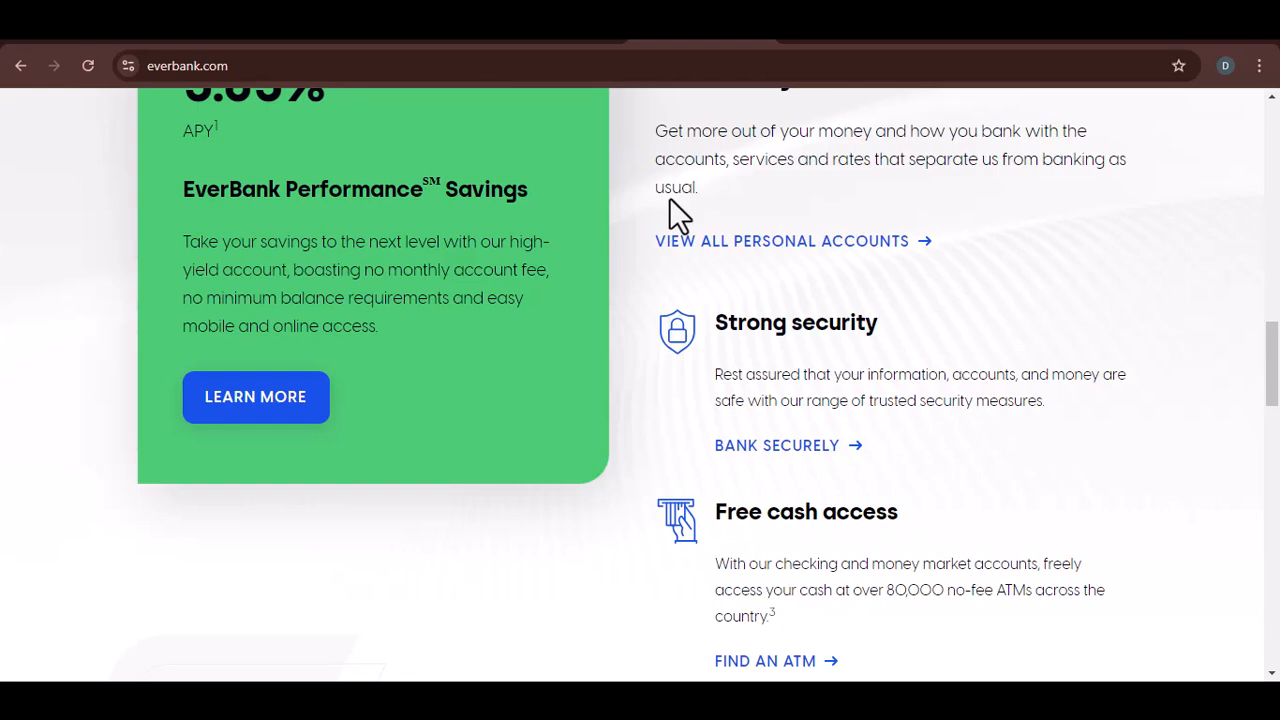
pyautogui.scroll(-3)
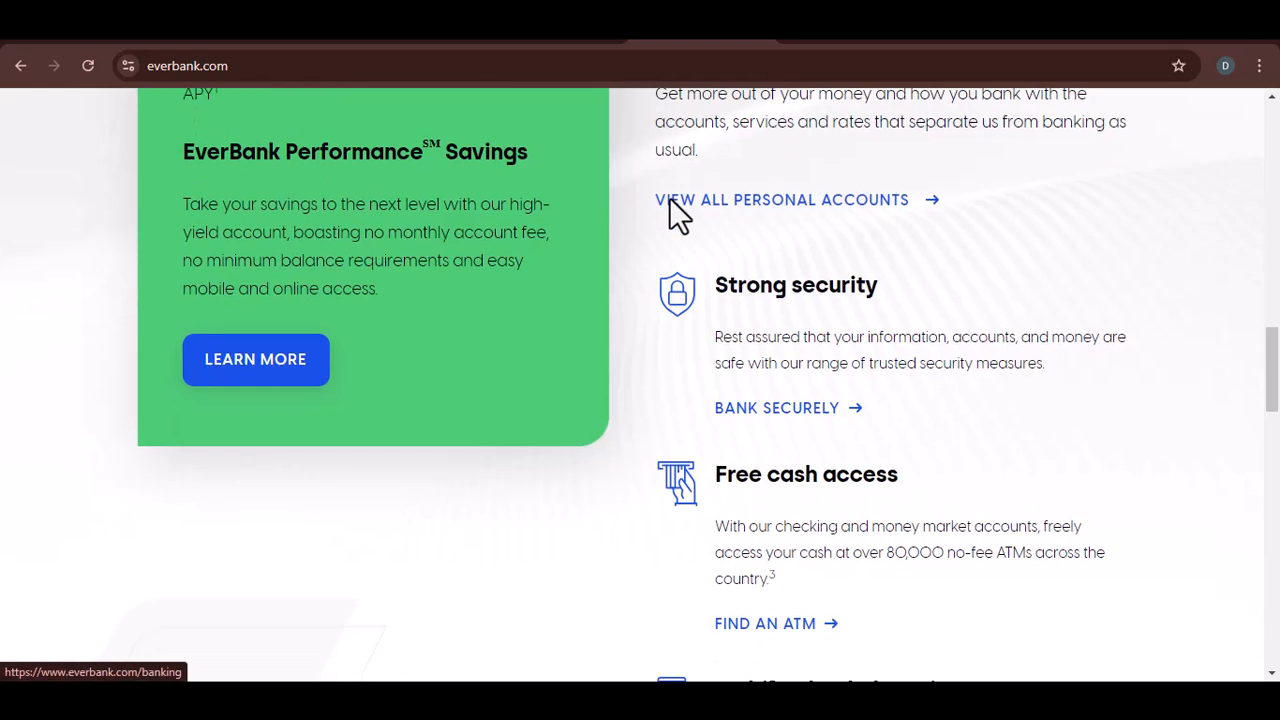
pyautogui.scroll(-3)
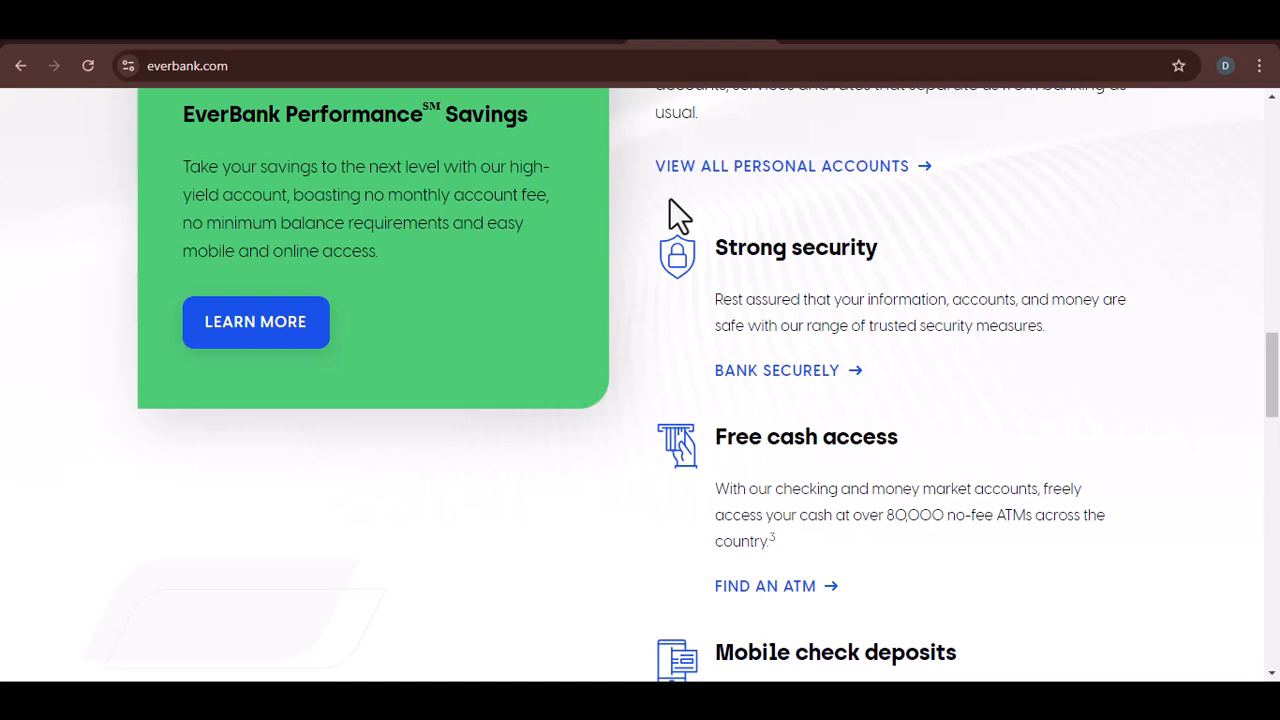
pyautogui.scroll(-3)
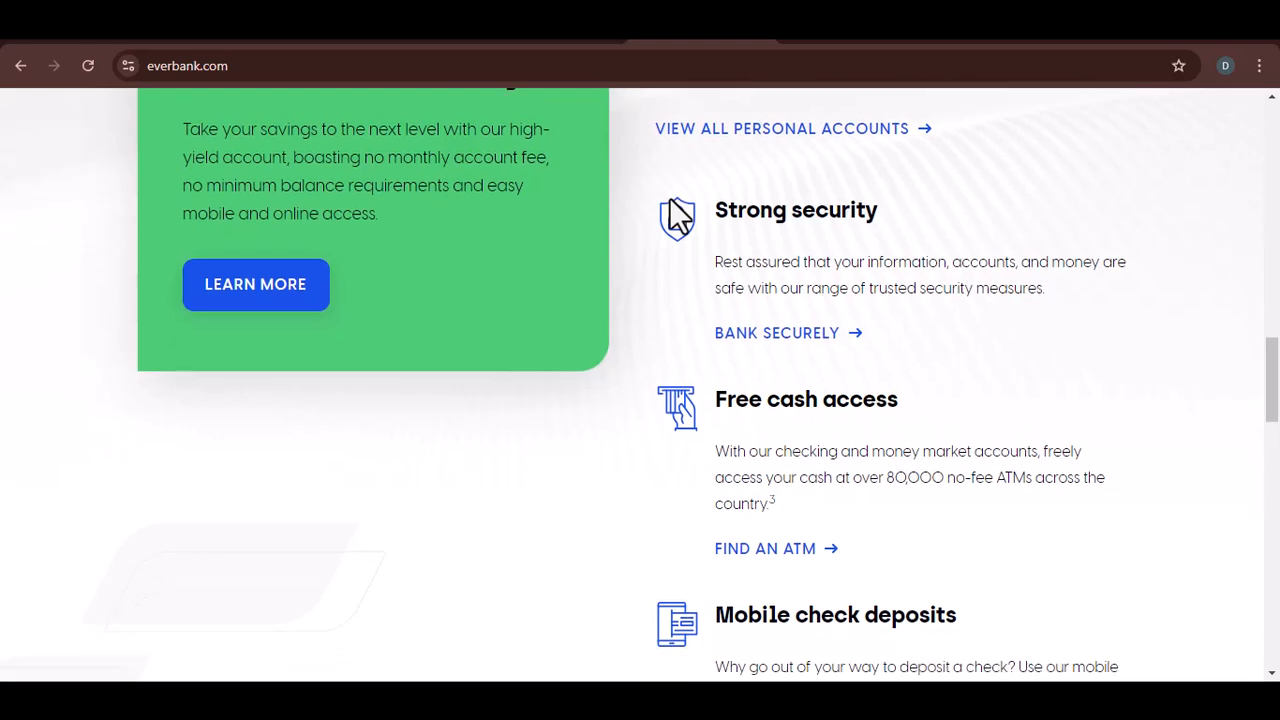
pyautogui.scroll(-3)
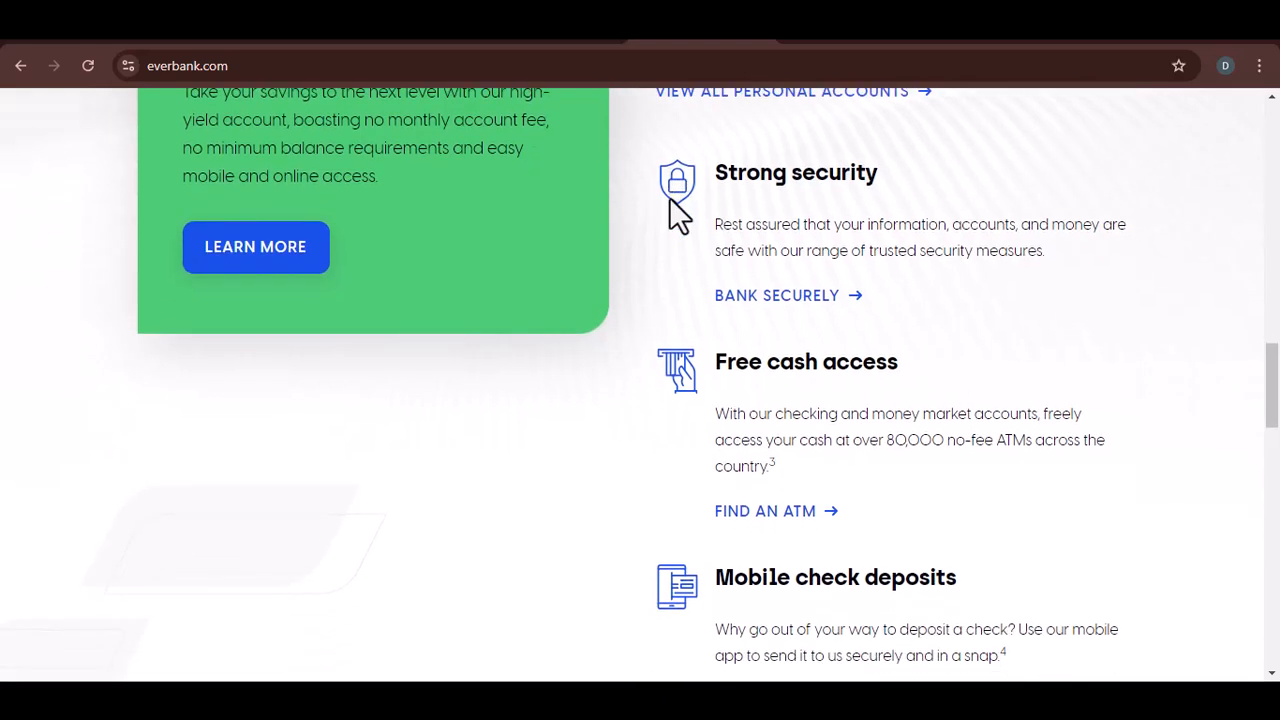
pyautogui.scroll(-3)
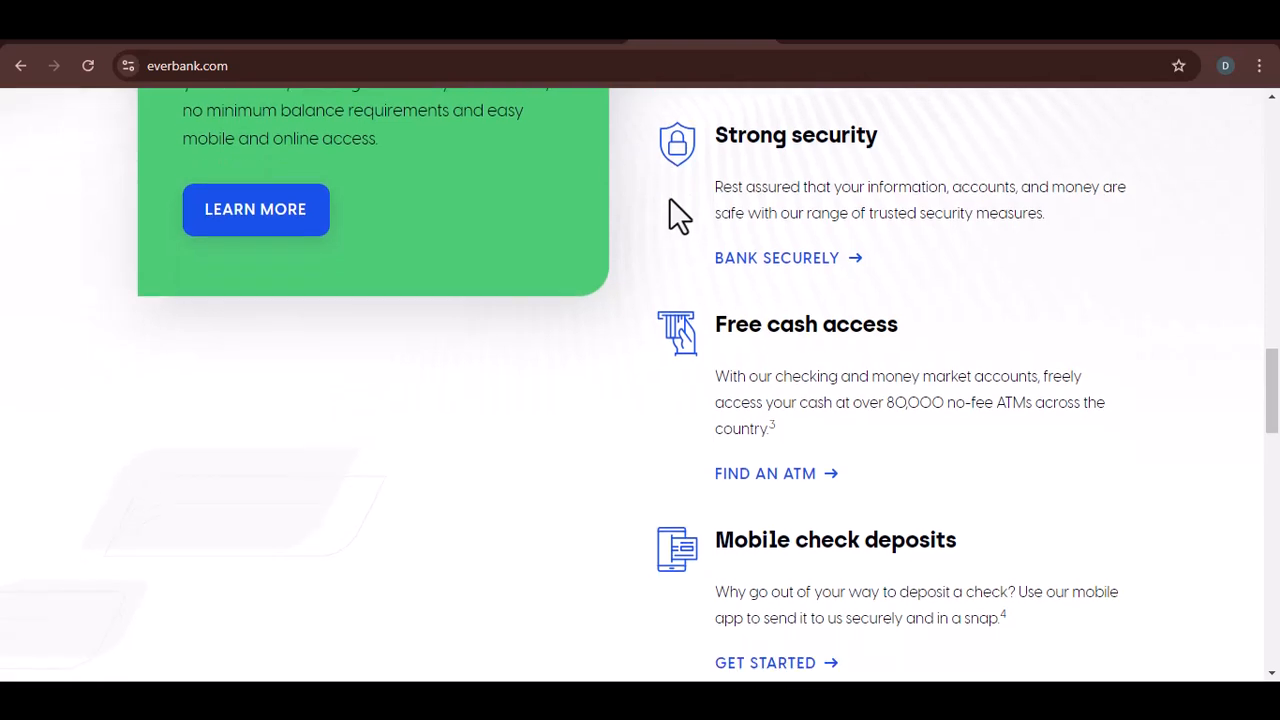
pyautogui.scroll(-3)
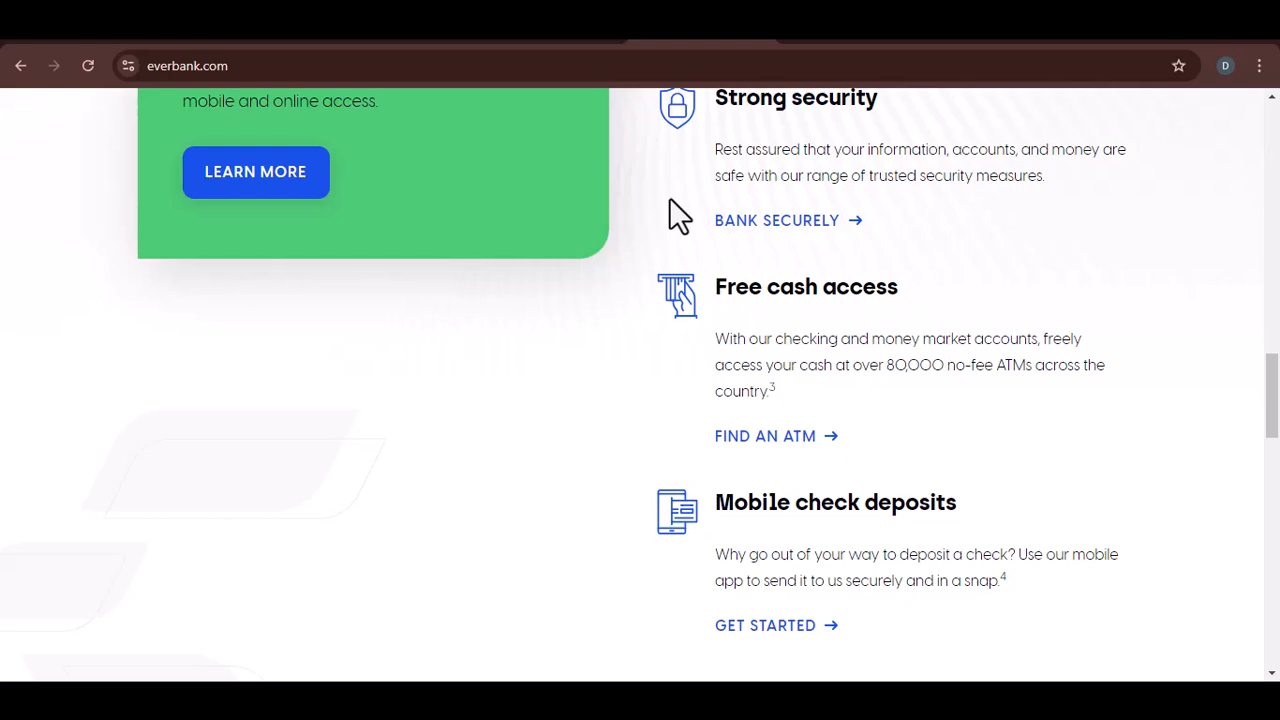
pyautogui.scroll(-3)
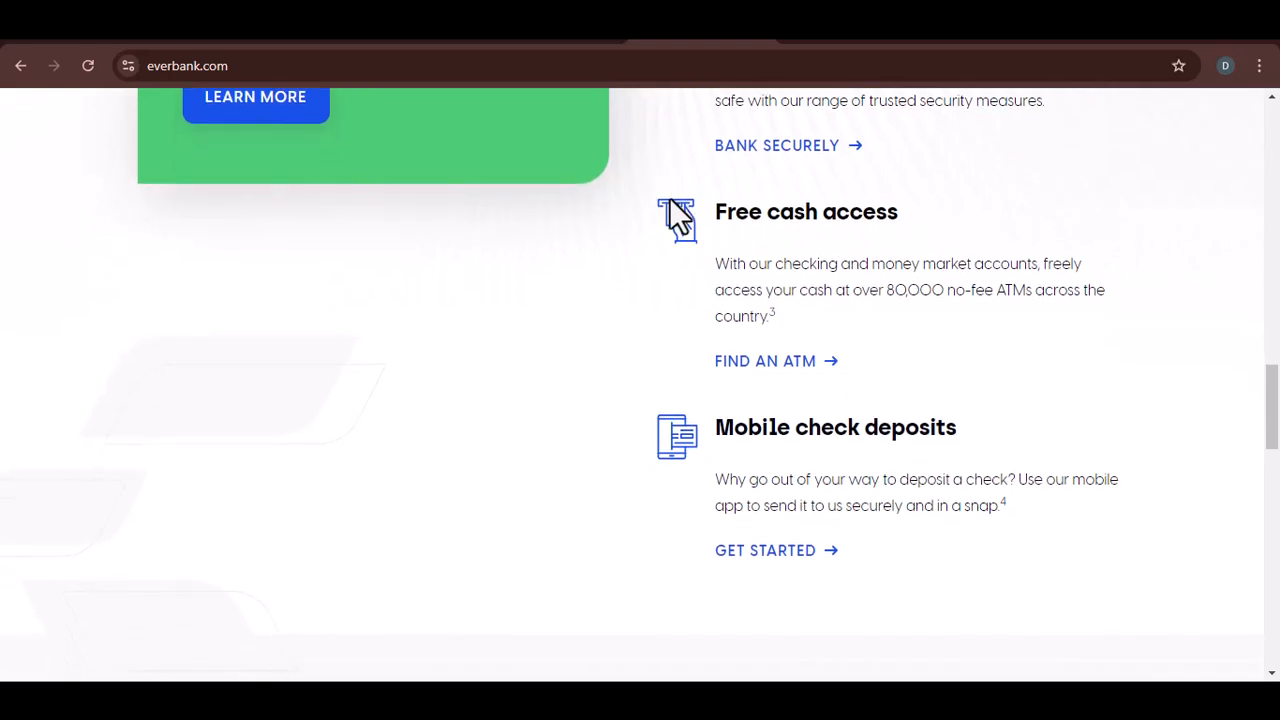
pyautogui.scroll(-3)
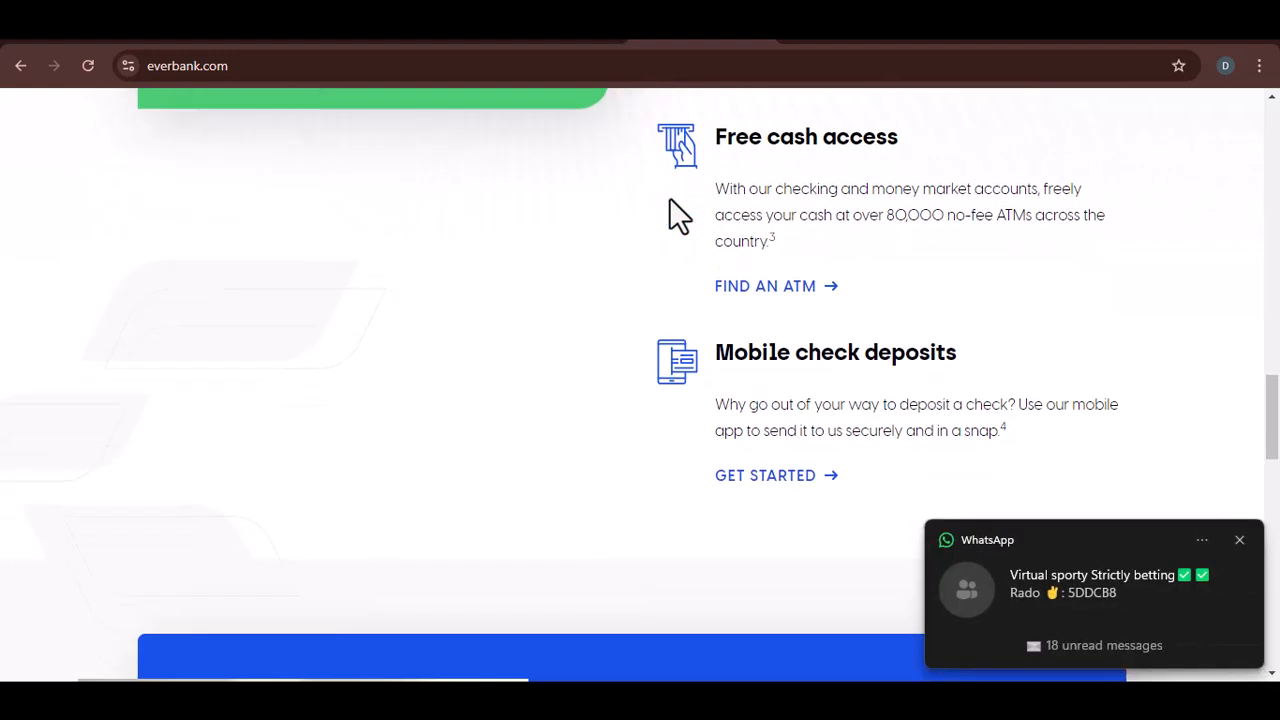
pyautogui.scroll(-3)
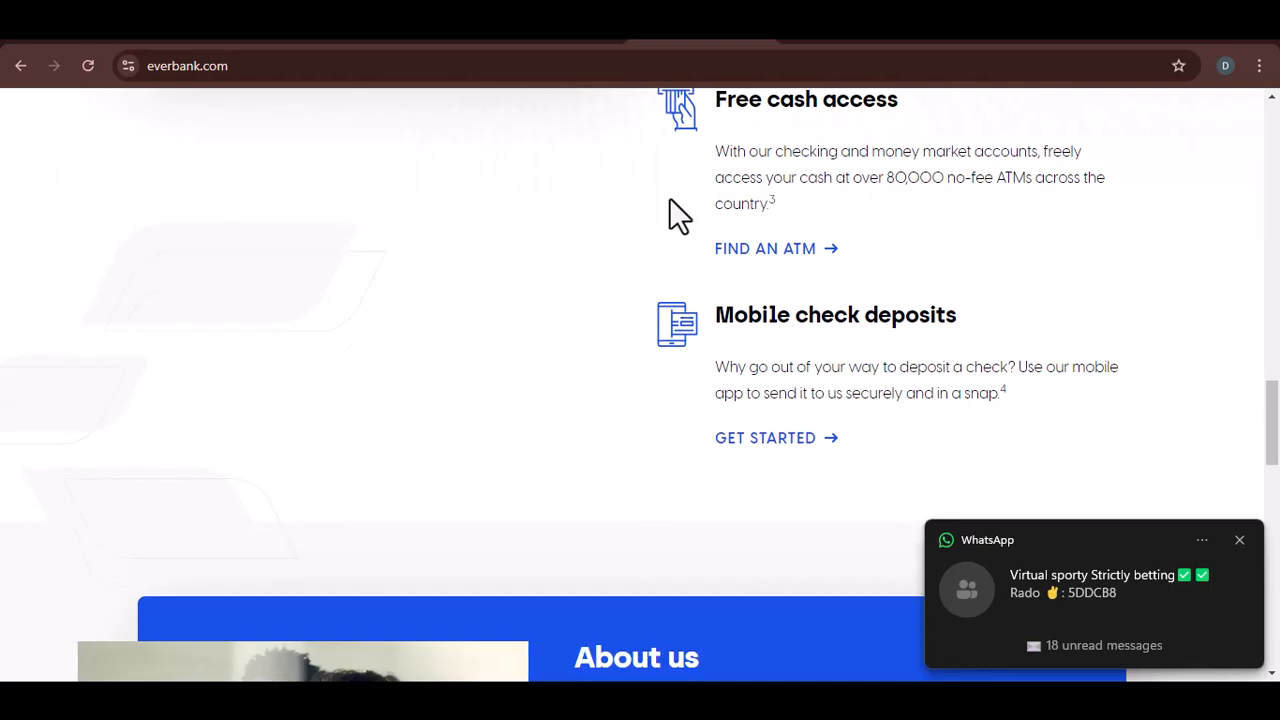
pyautogui.scroll(-3)
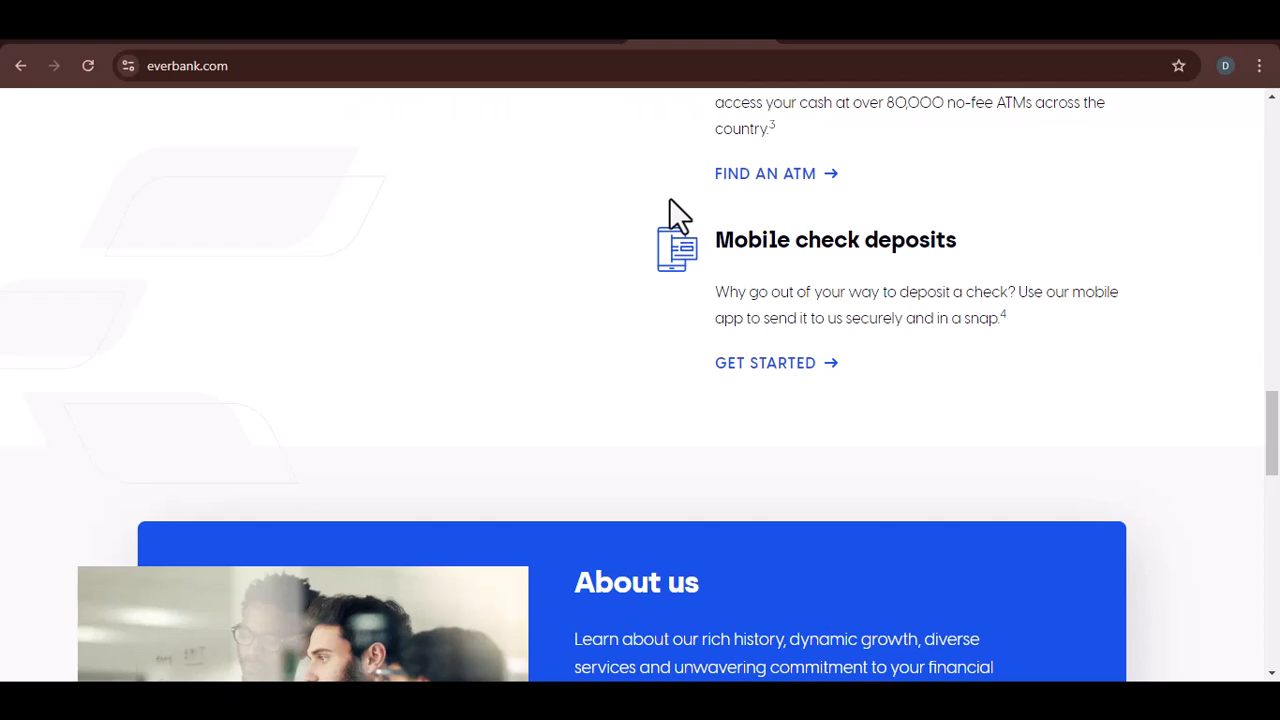
pyautogui.scroll(-3)
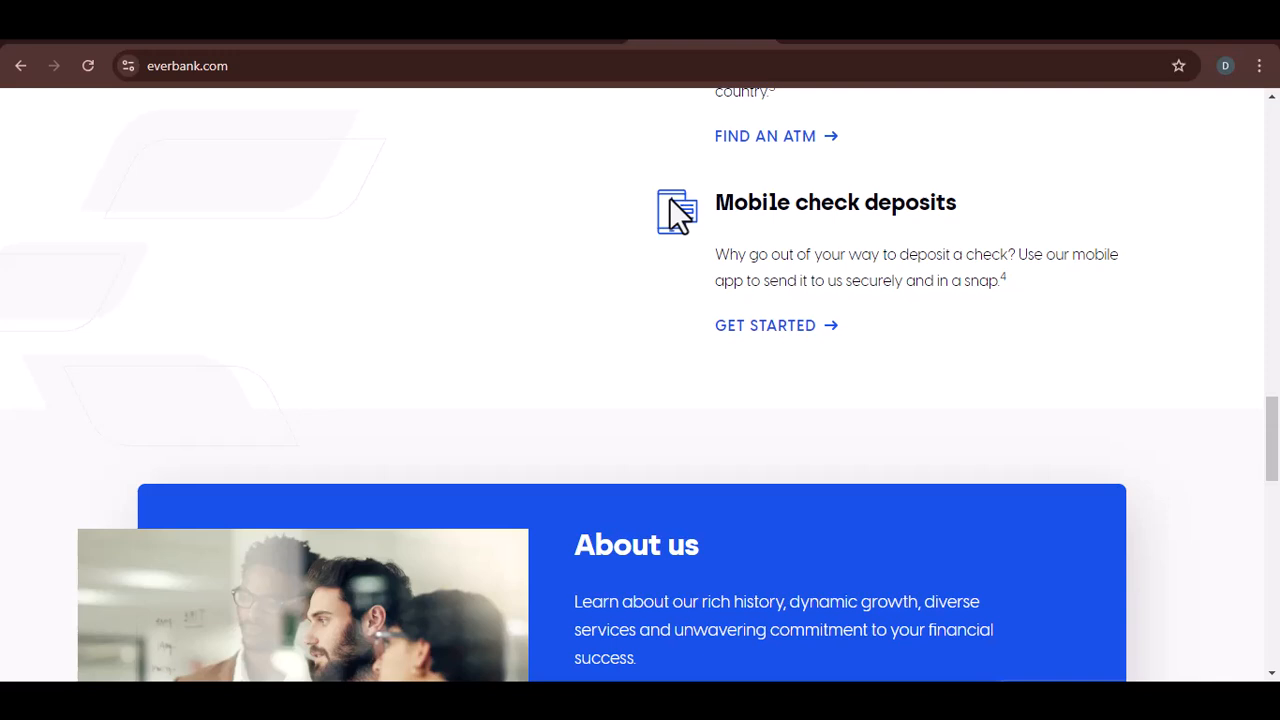
pyautogui.scroll(-3)
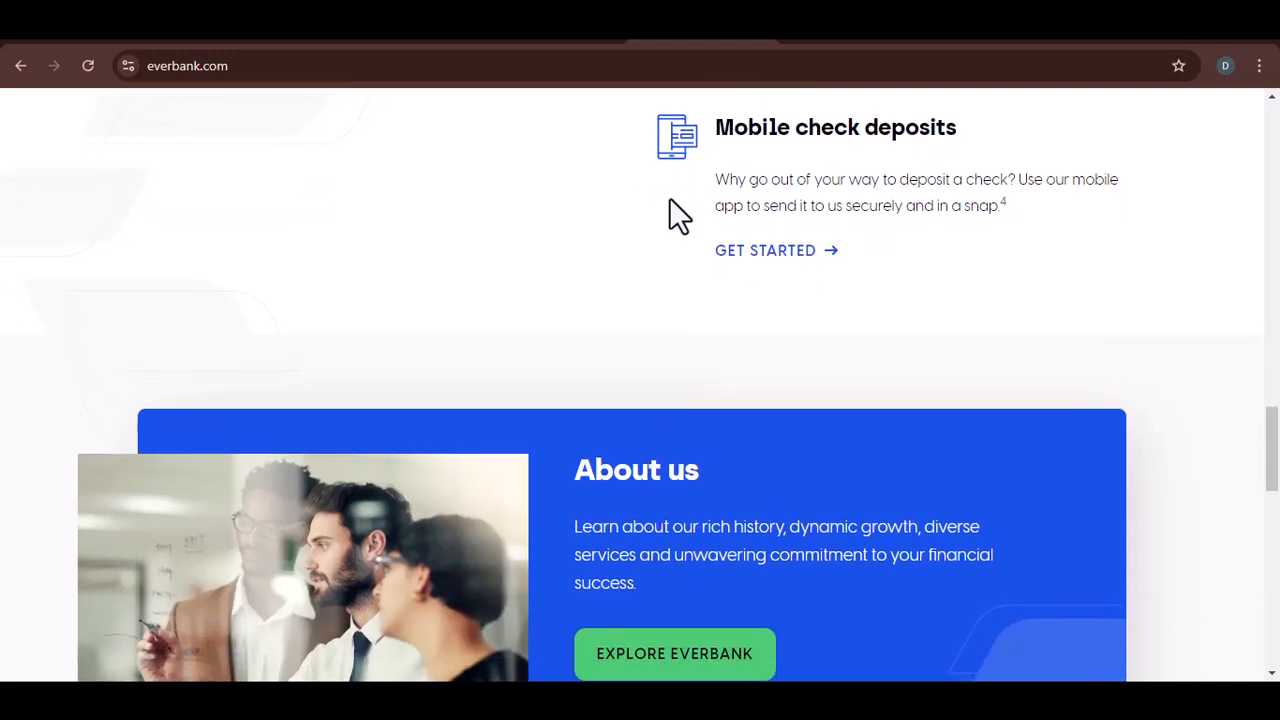
pyautogui.scroll(-3)
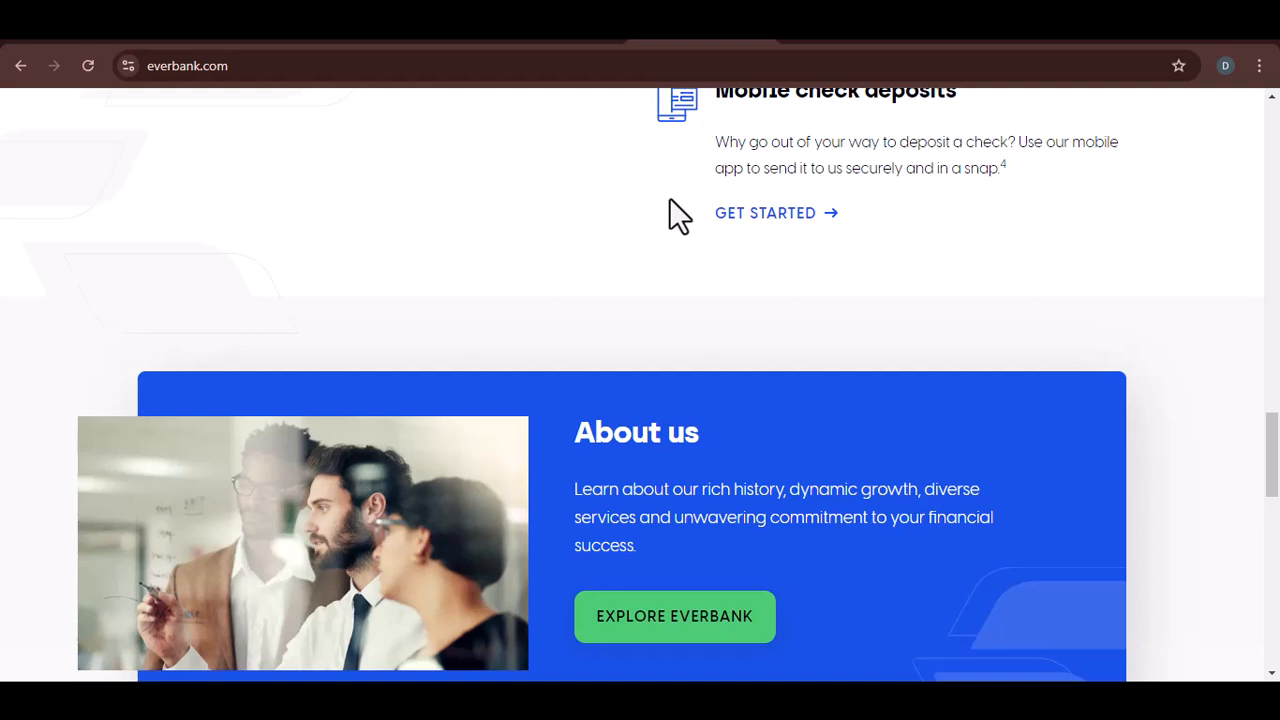
pyautogui.scroll(-3)
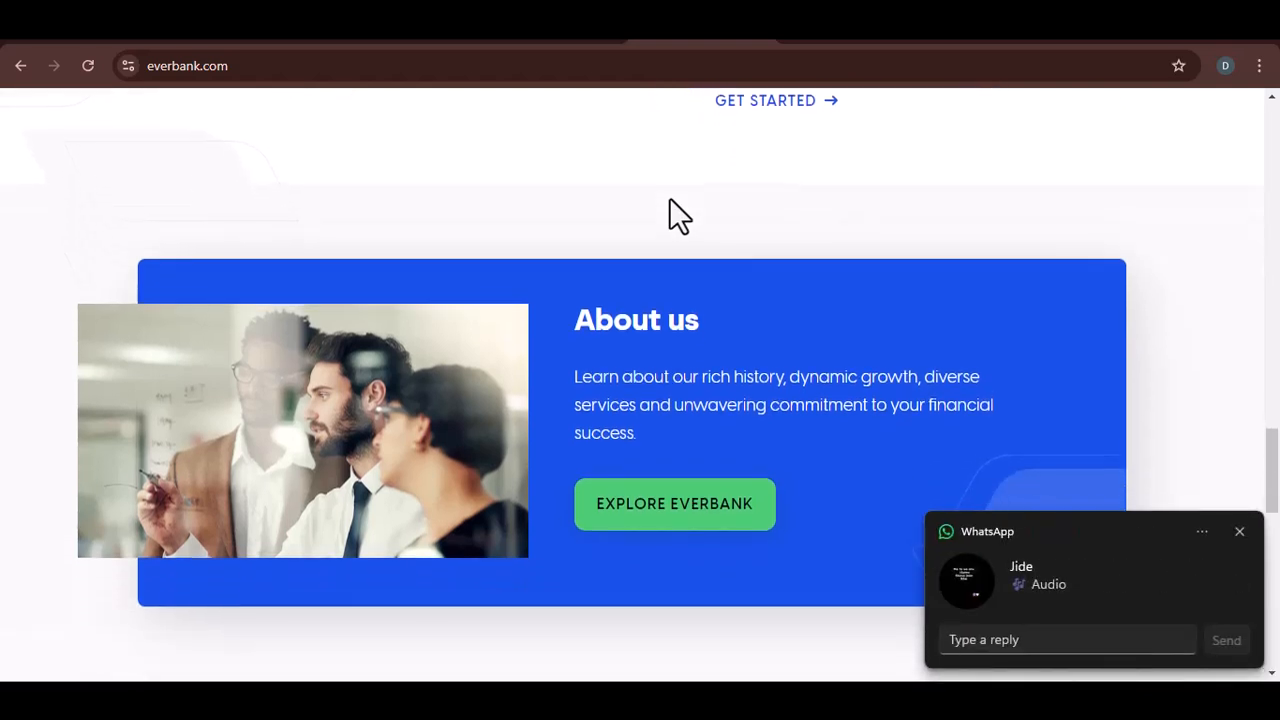
pyautogui.scroll(-3)
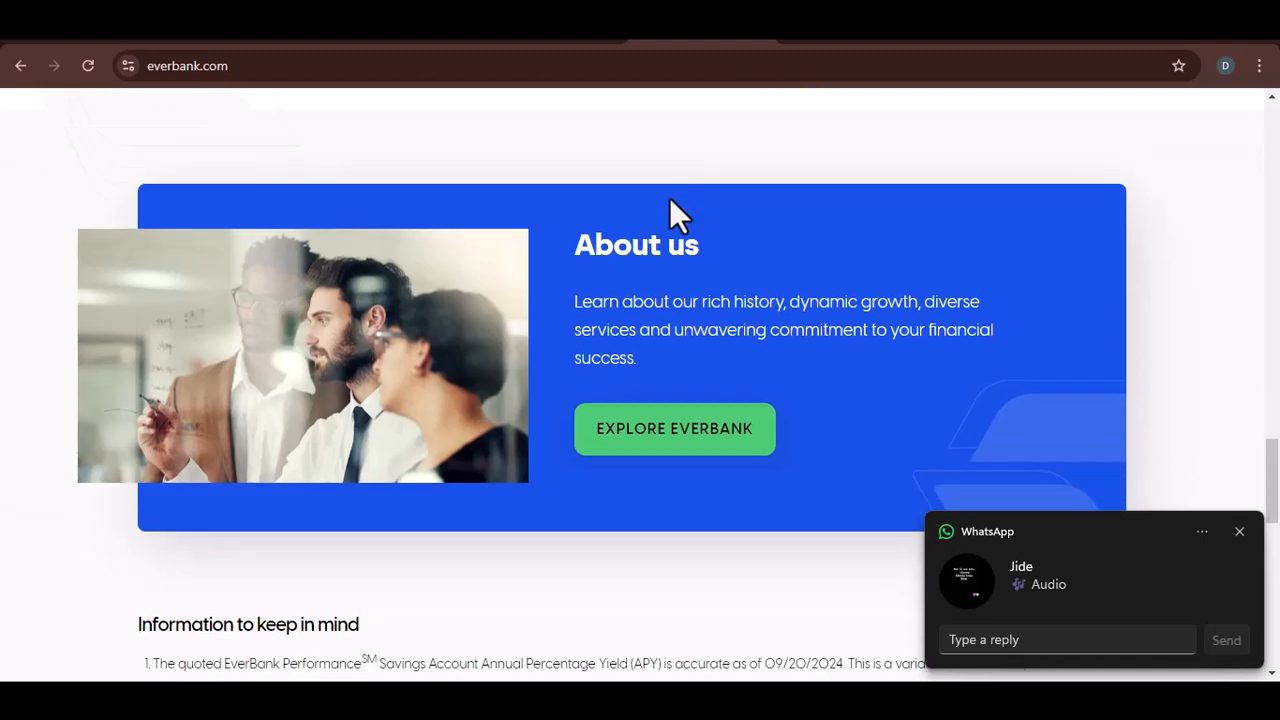
pyautogui.scroll(-3)
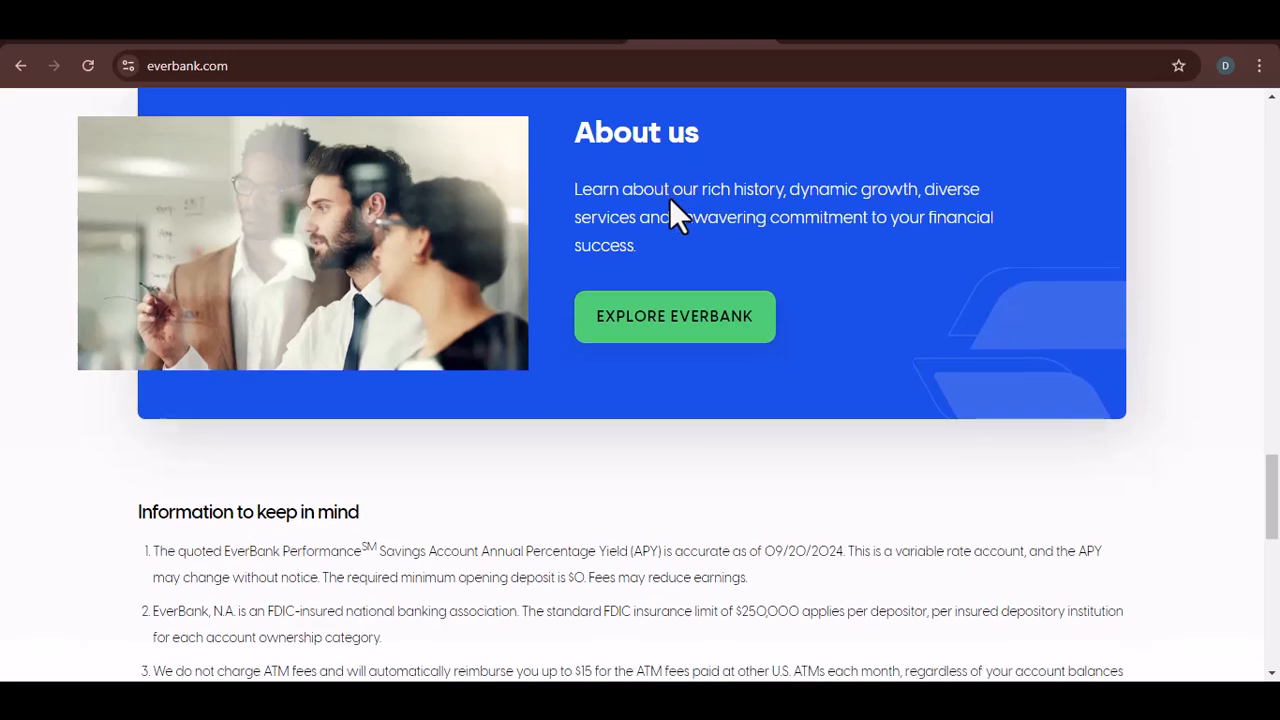
pyautogui.scroll(-3)
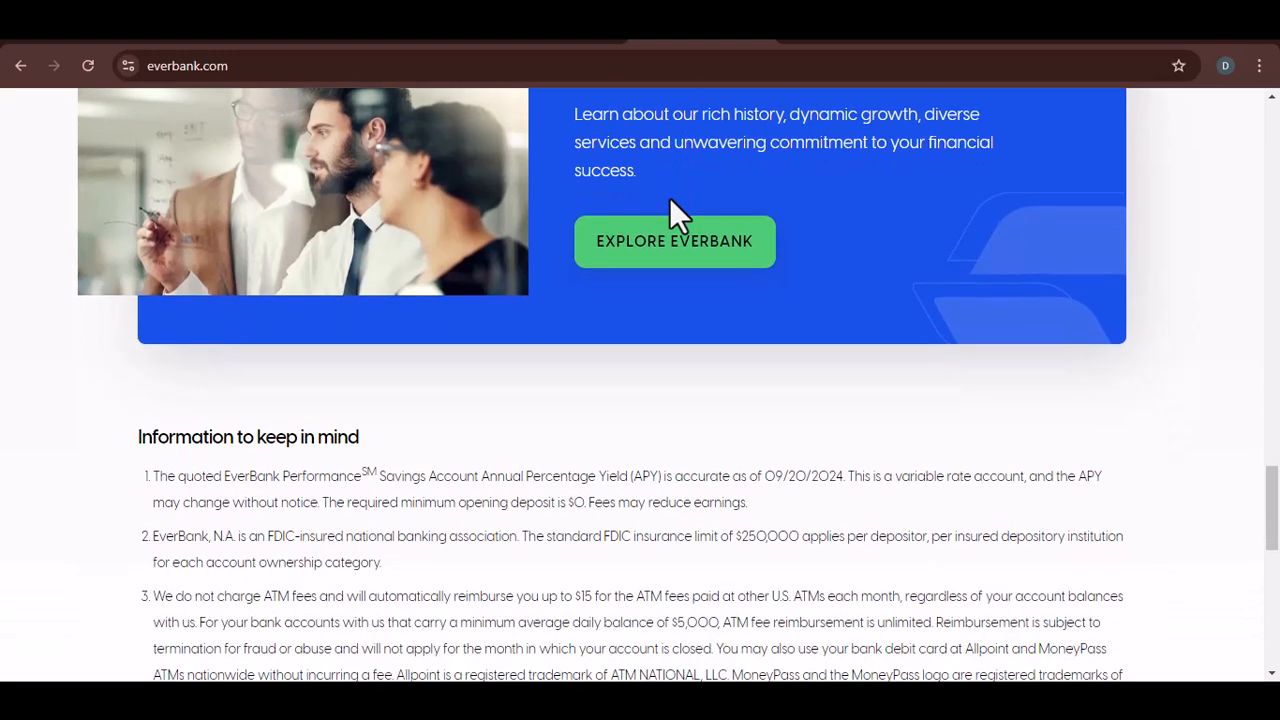
pyautogui.scroll(-3)
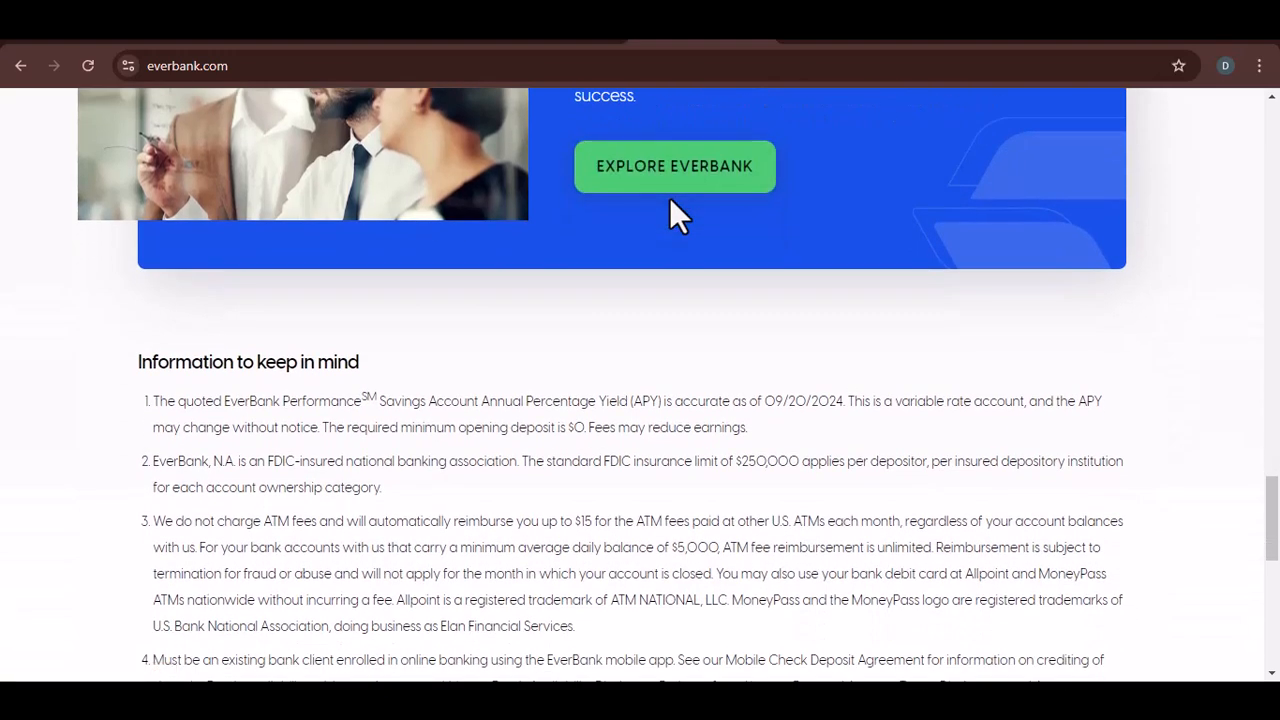
pyautogui.scroll(-3)
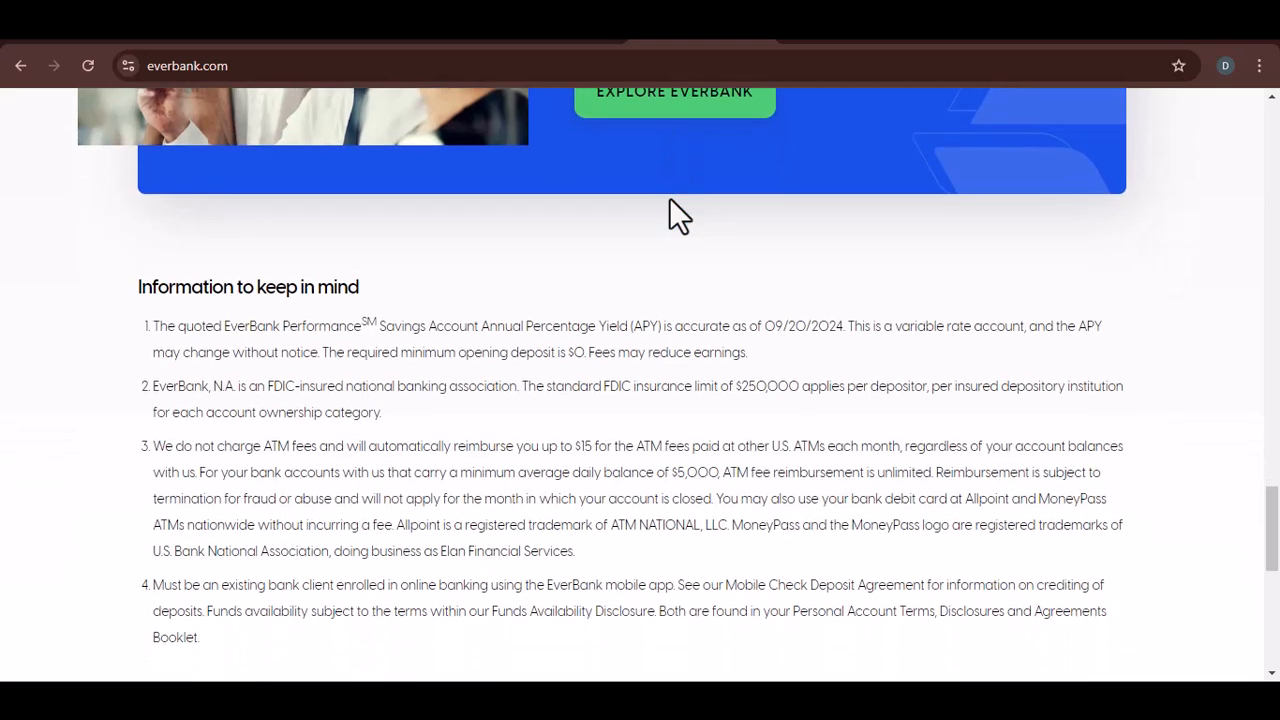
pyautogui.scroll(-3)
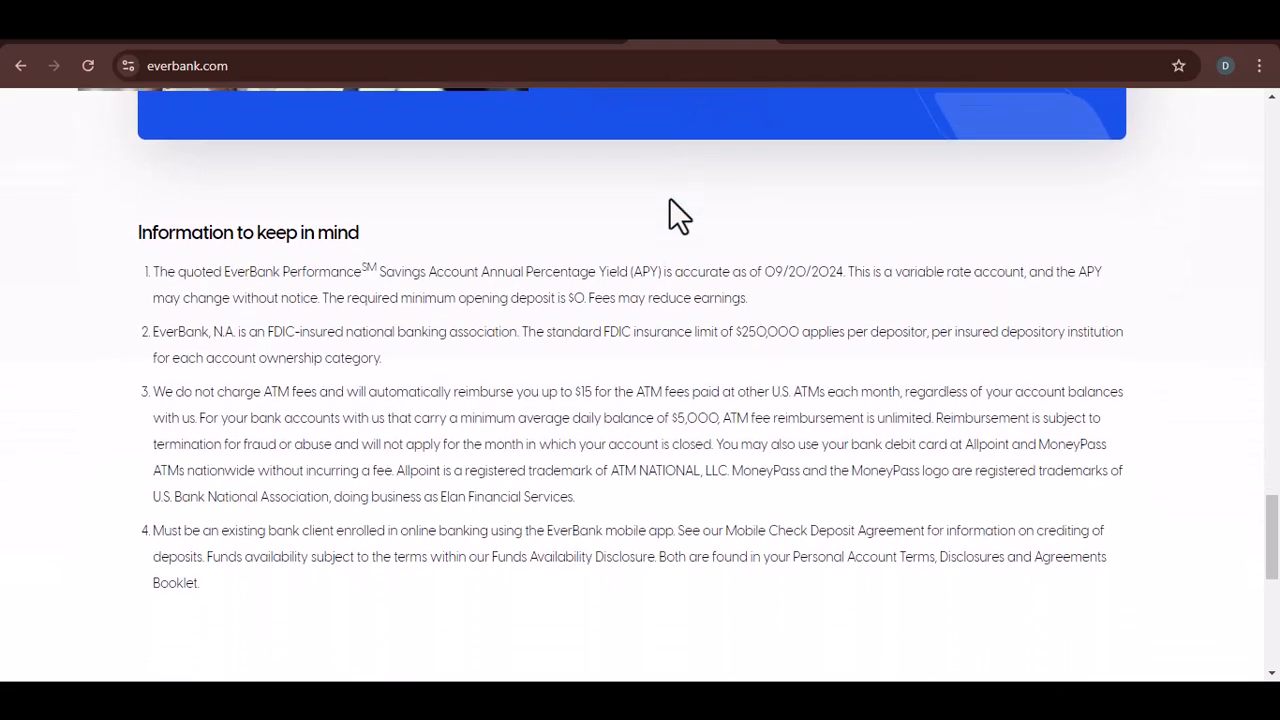
pyautogui.scroll(-3)
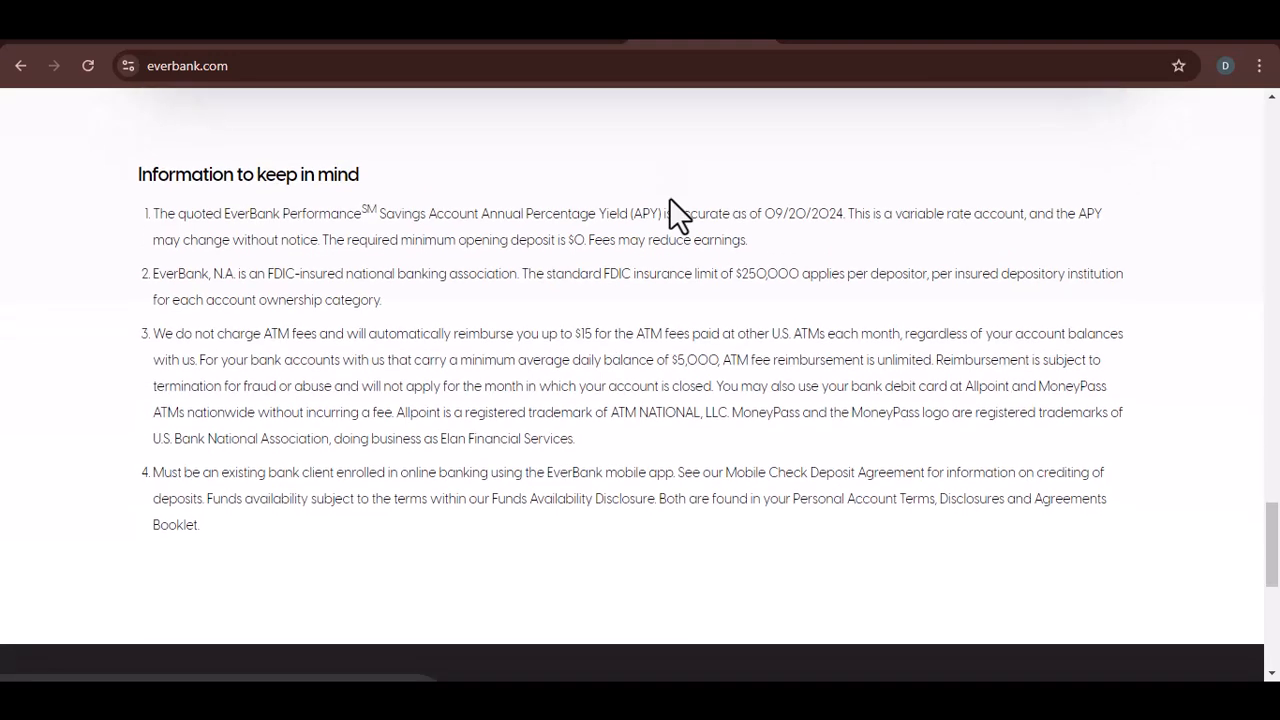
pyautogui.scroll(-3)
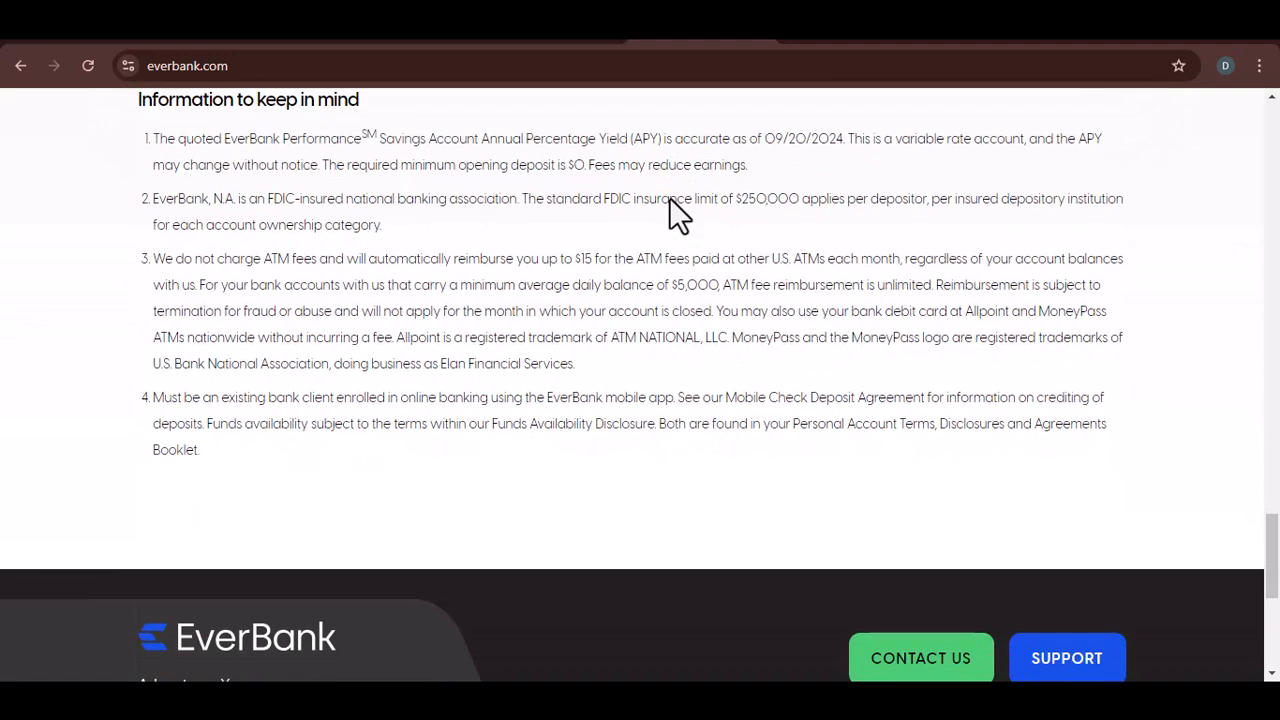
pyautogui.scroll(-3)
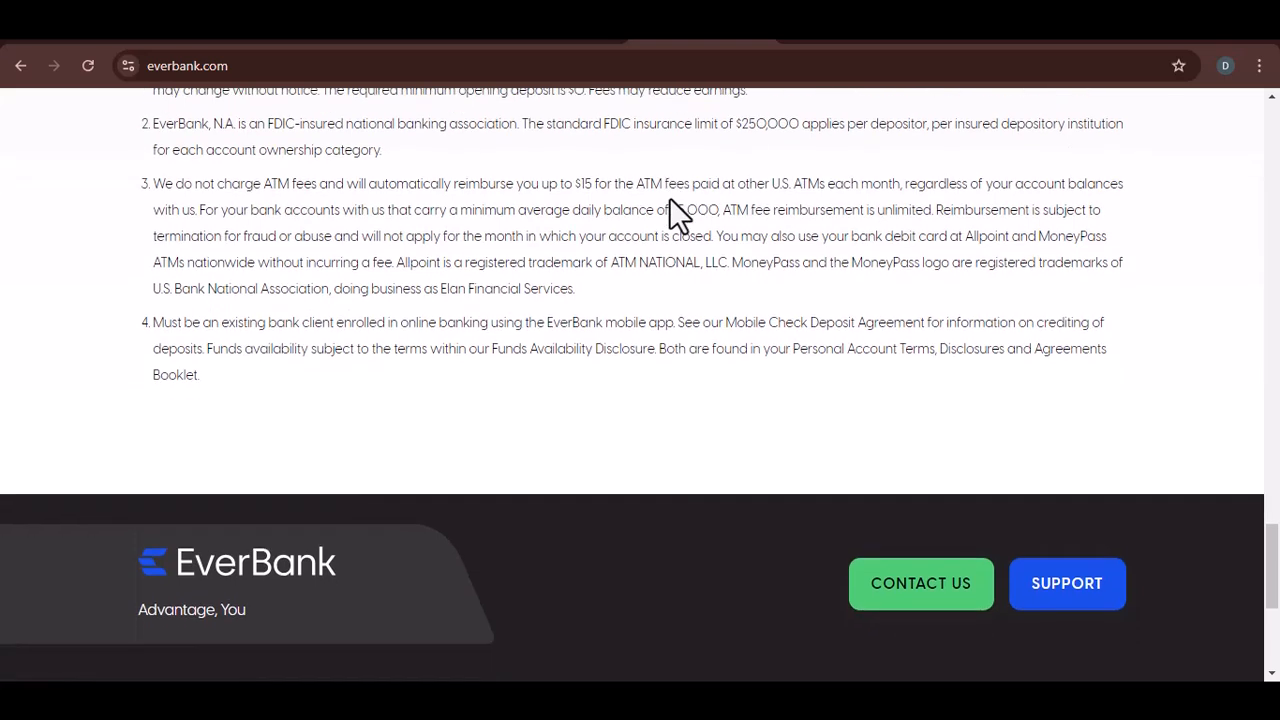
pyautogui.scroll(-3)
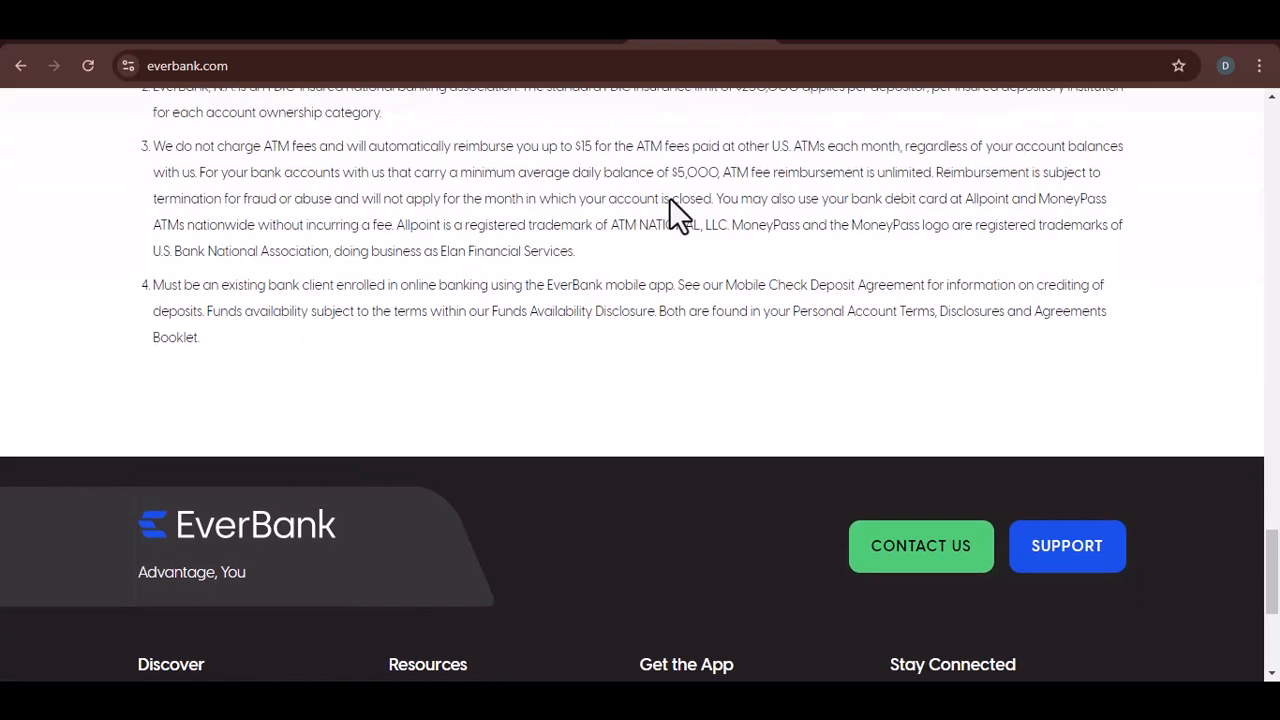
pyautogui.scroll(-3)
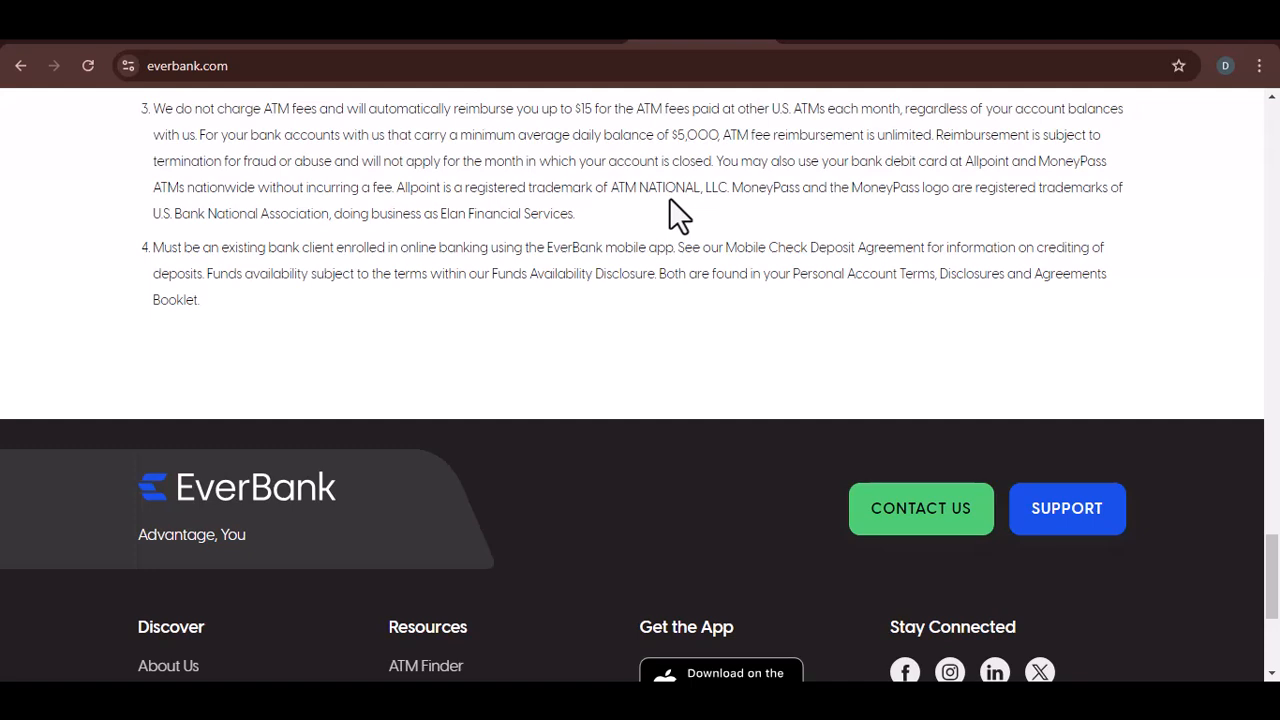
pyautogui.scroll(-3)
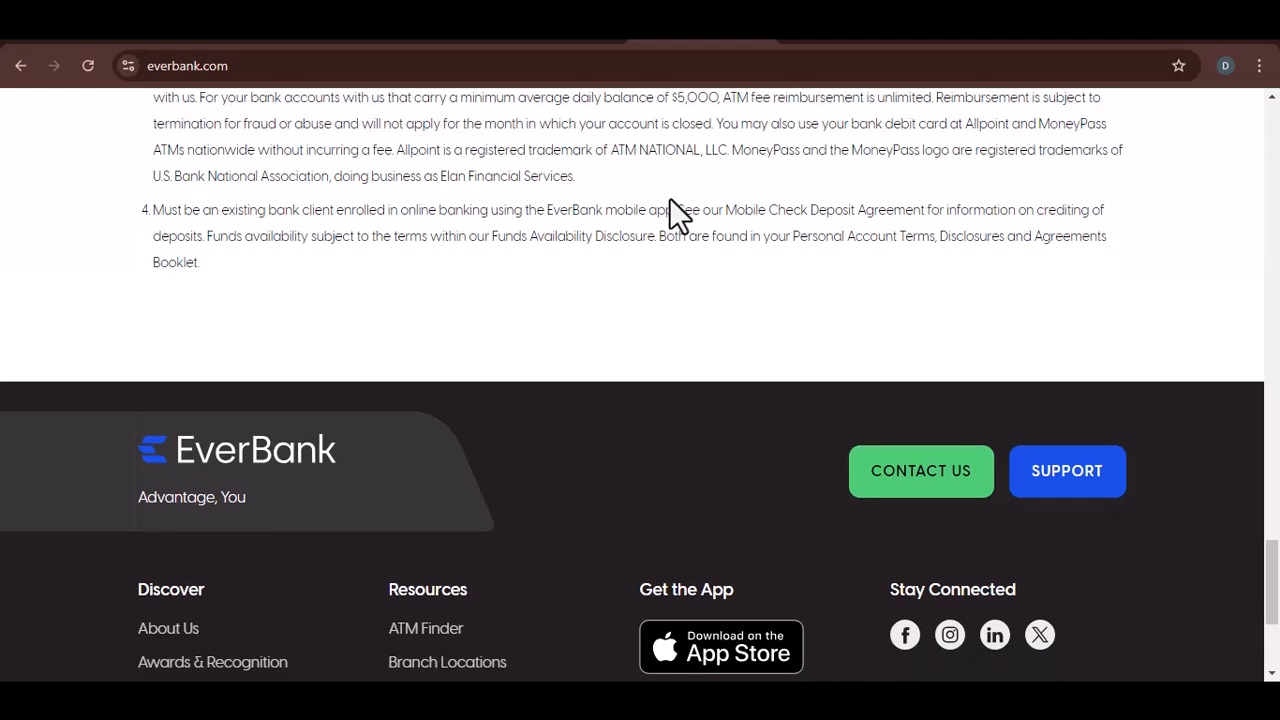
pyautogui.scroll(-3)
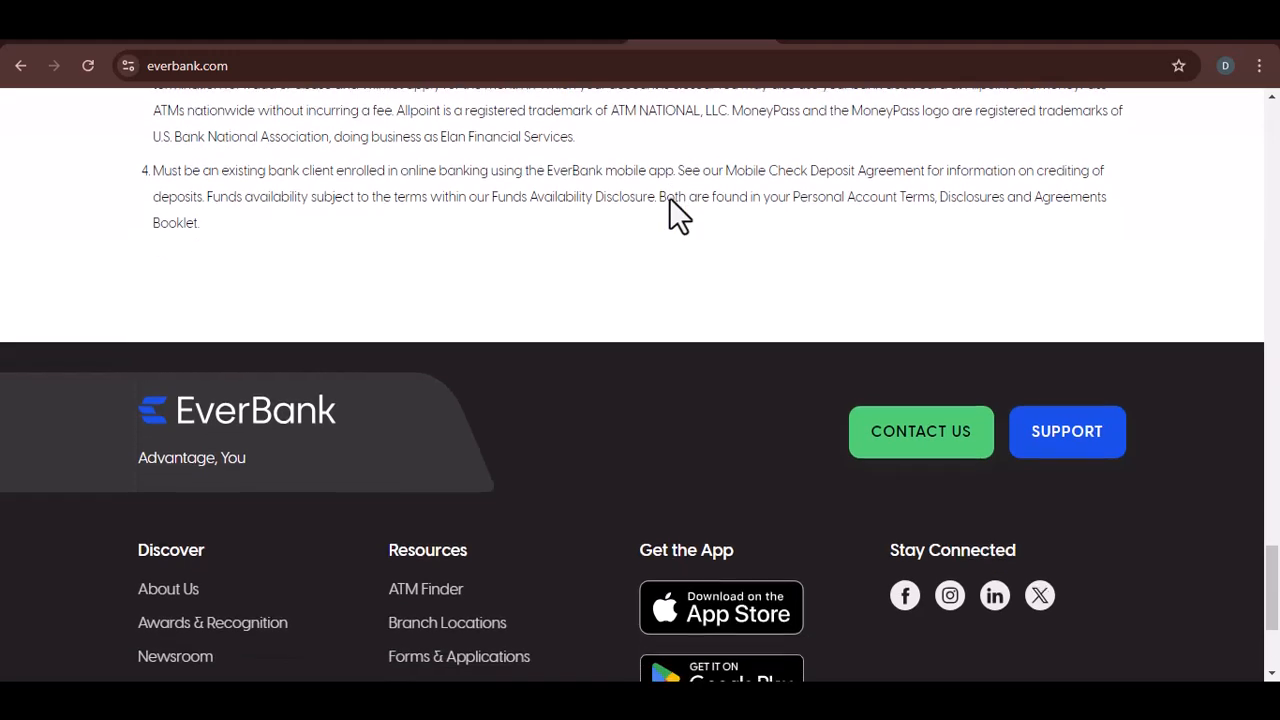
pyautogui.scroll(-3)
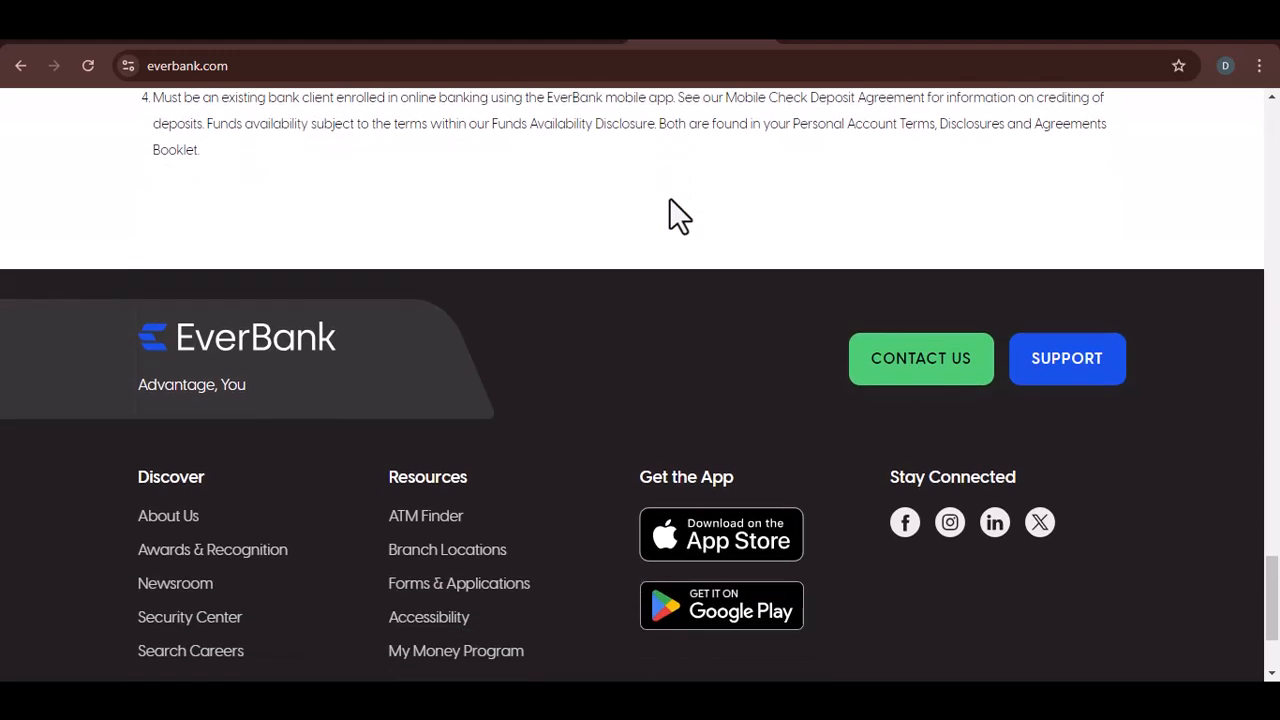
pyautogui.scroll(-3)
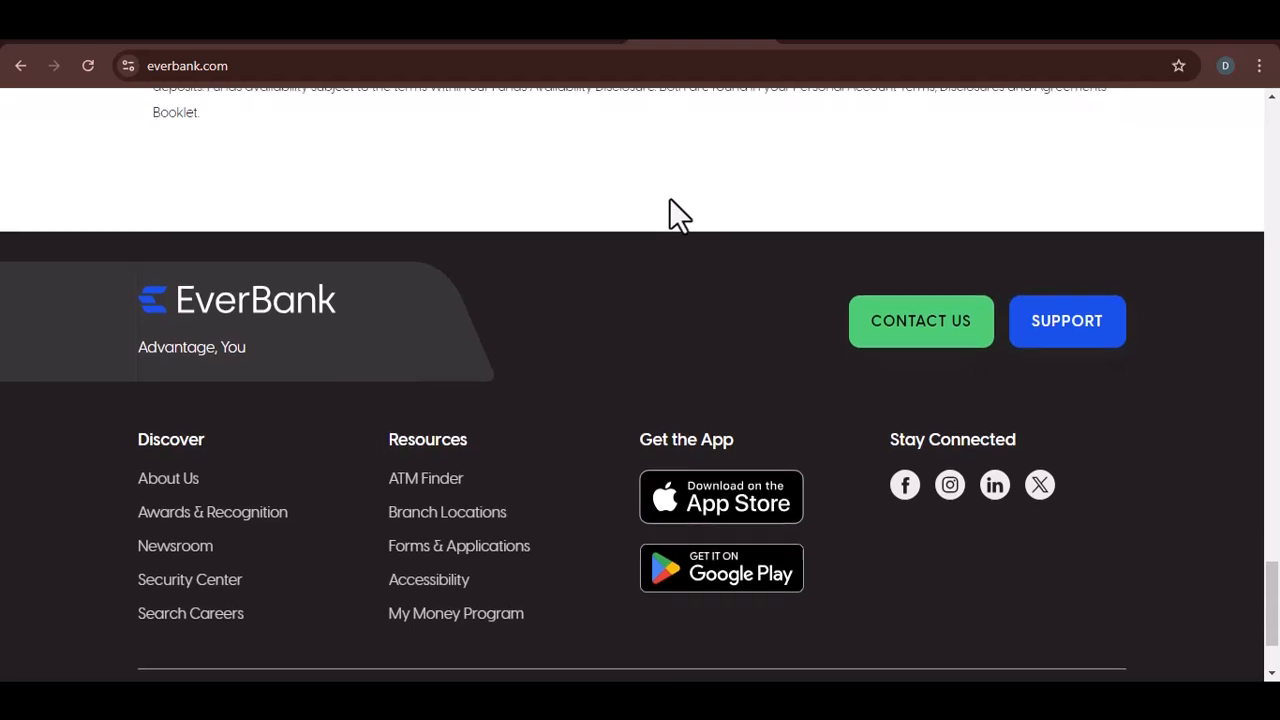
pyautogui.scroll(-3)
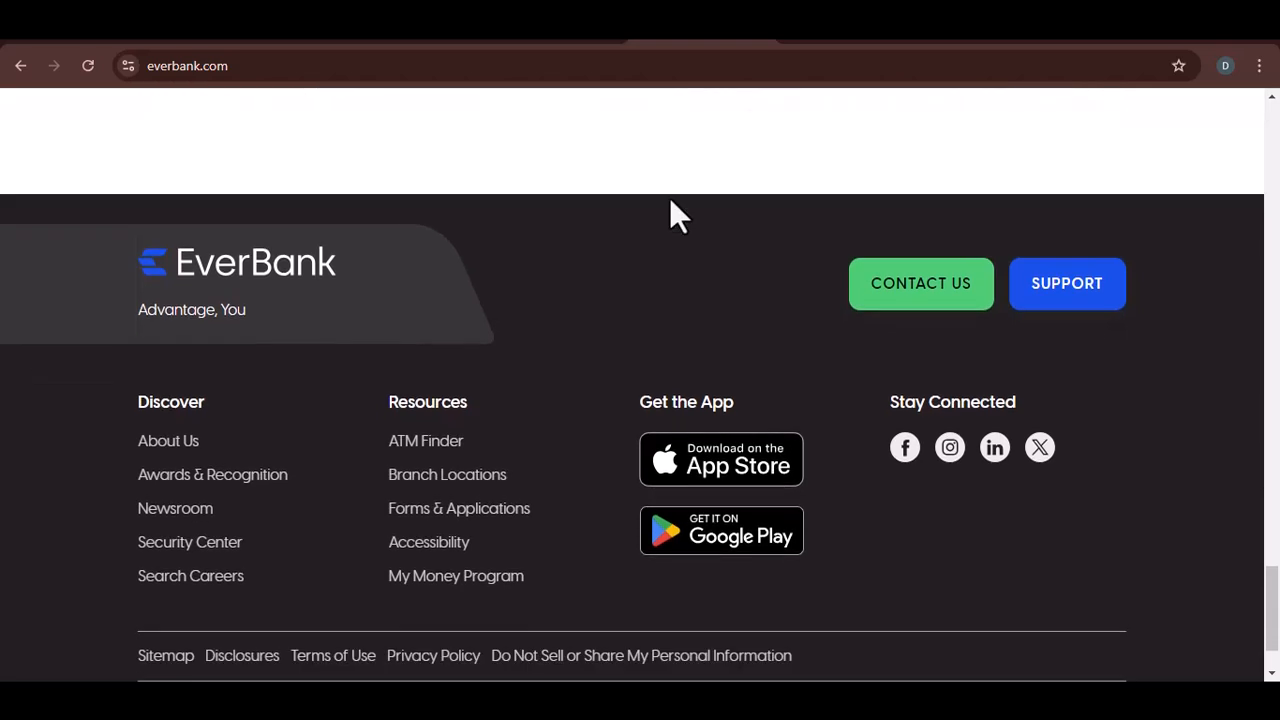
pyautogui.scroll(-3)
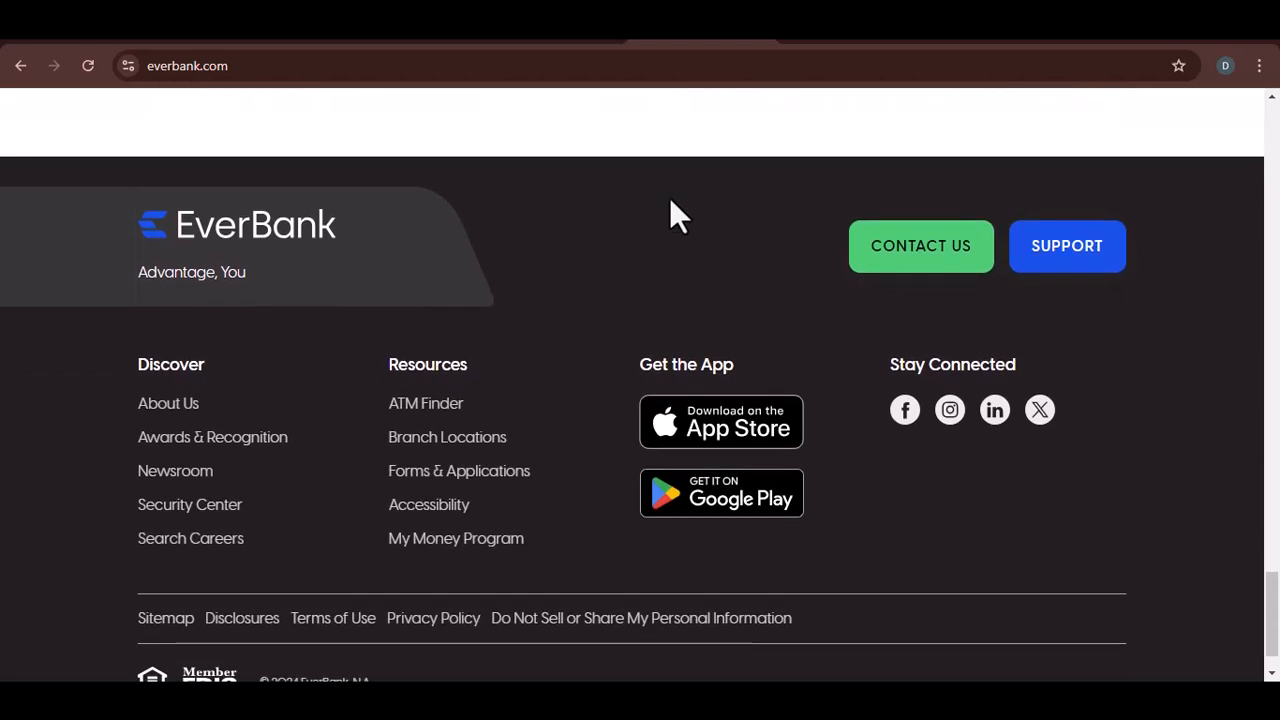
pyautogui.scroll(-3)
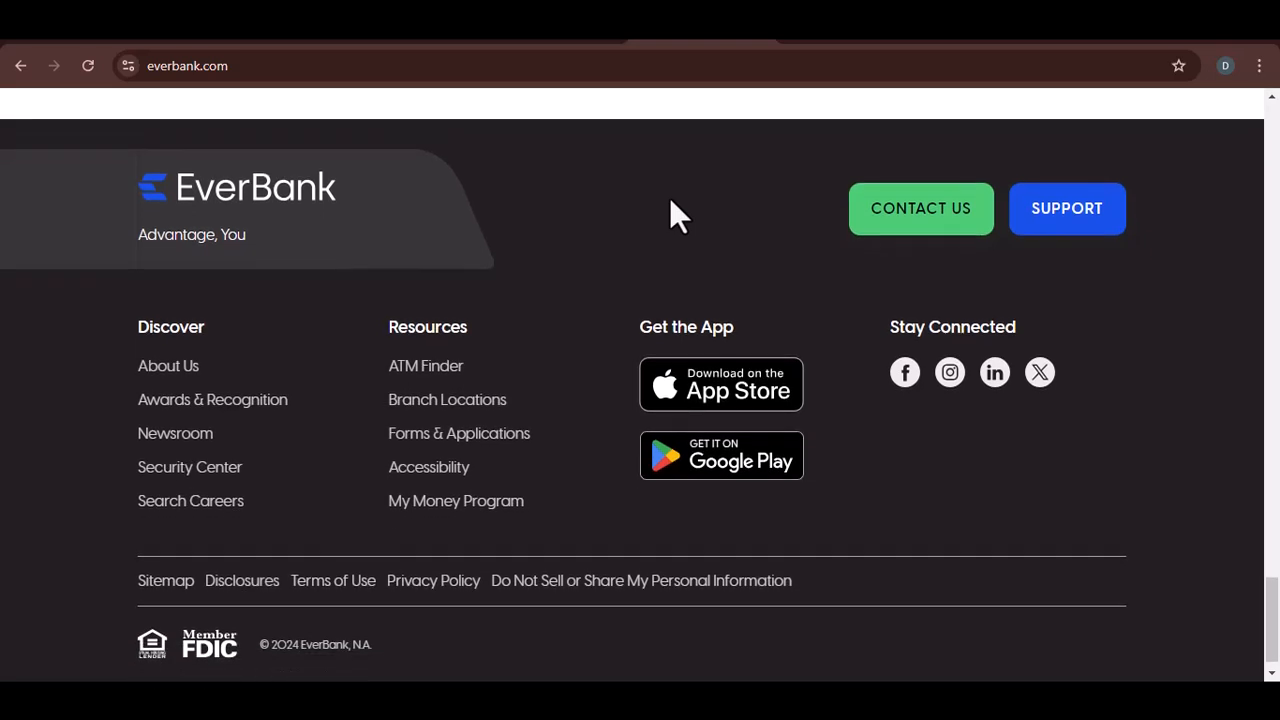
pyautogui.scroll(3)
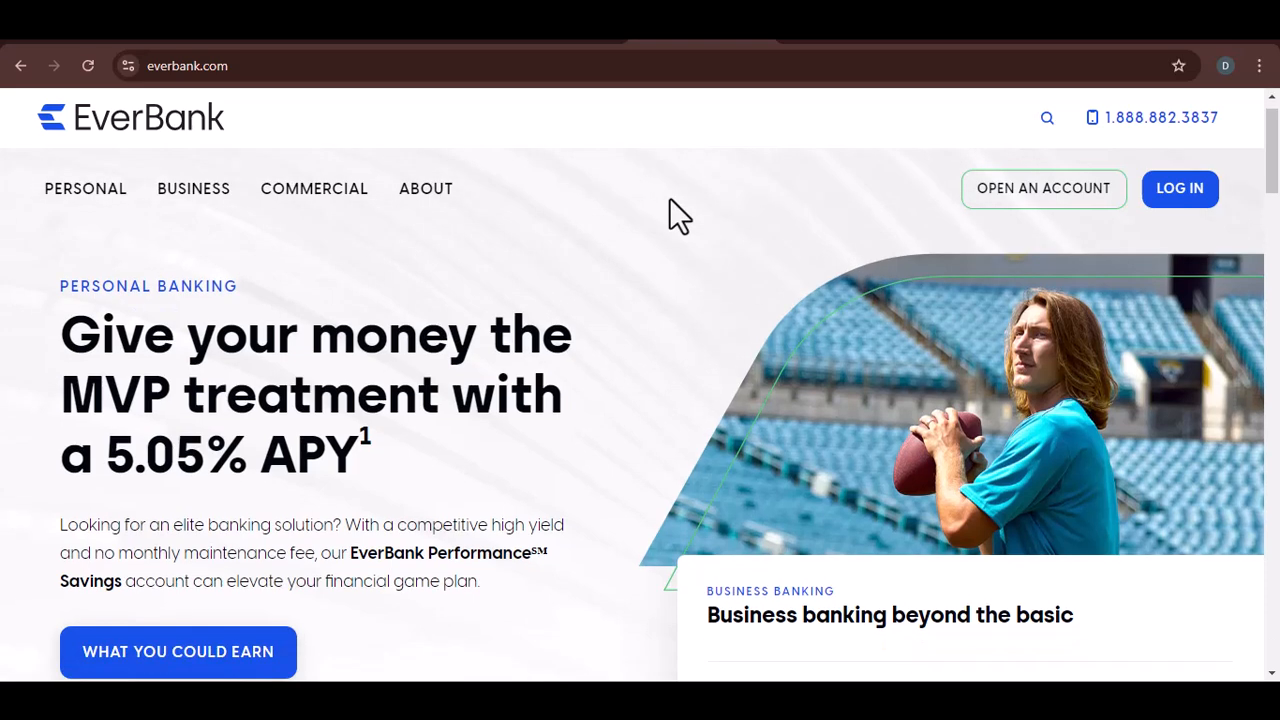
pyautogui.scroll(-3)
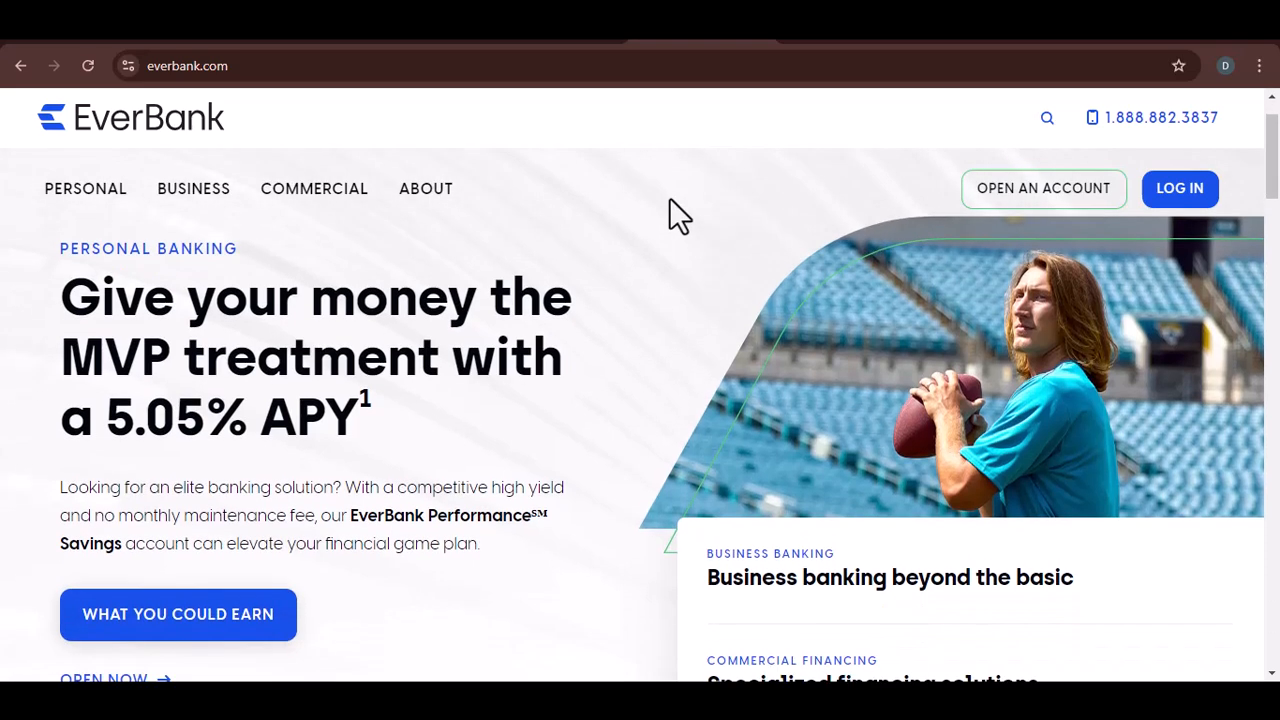
pyautogui.scroll(-3)
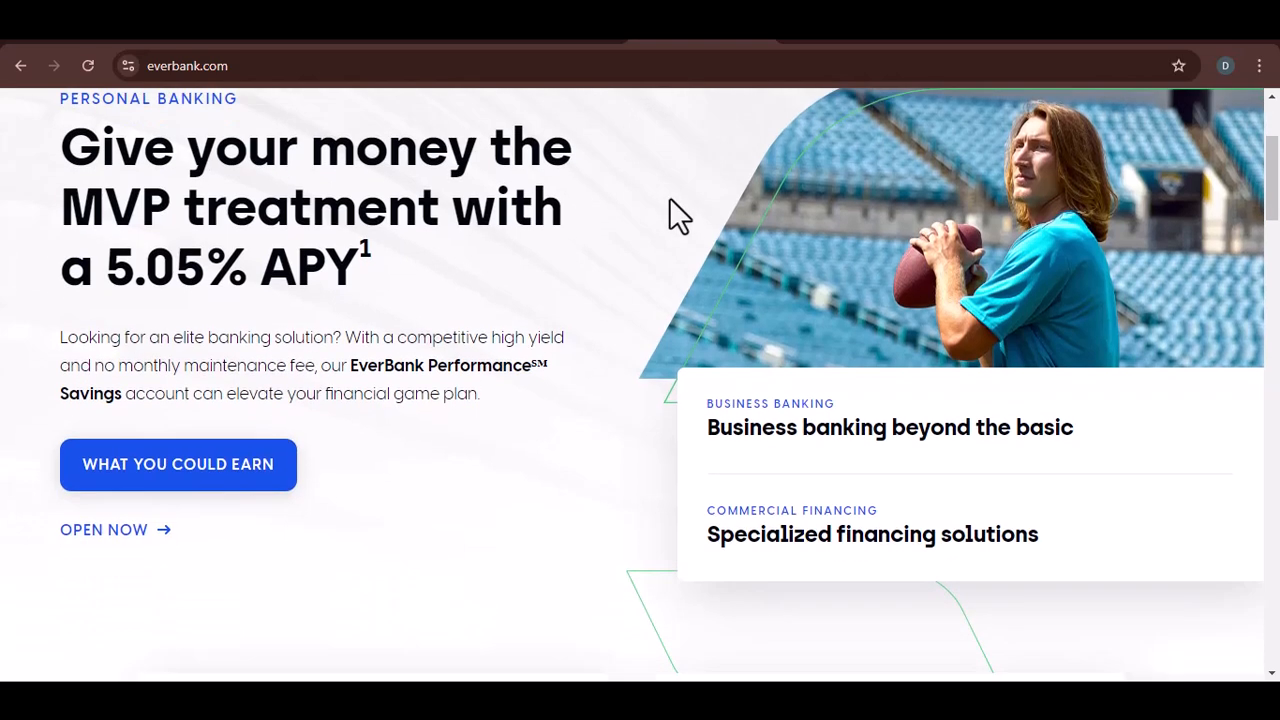
pyautogui.scroll(-3)
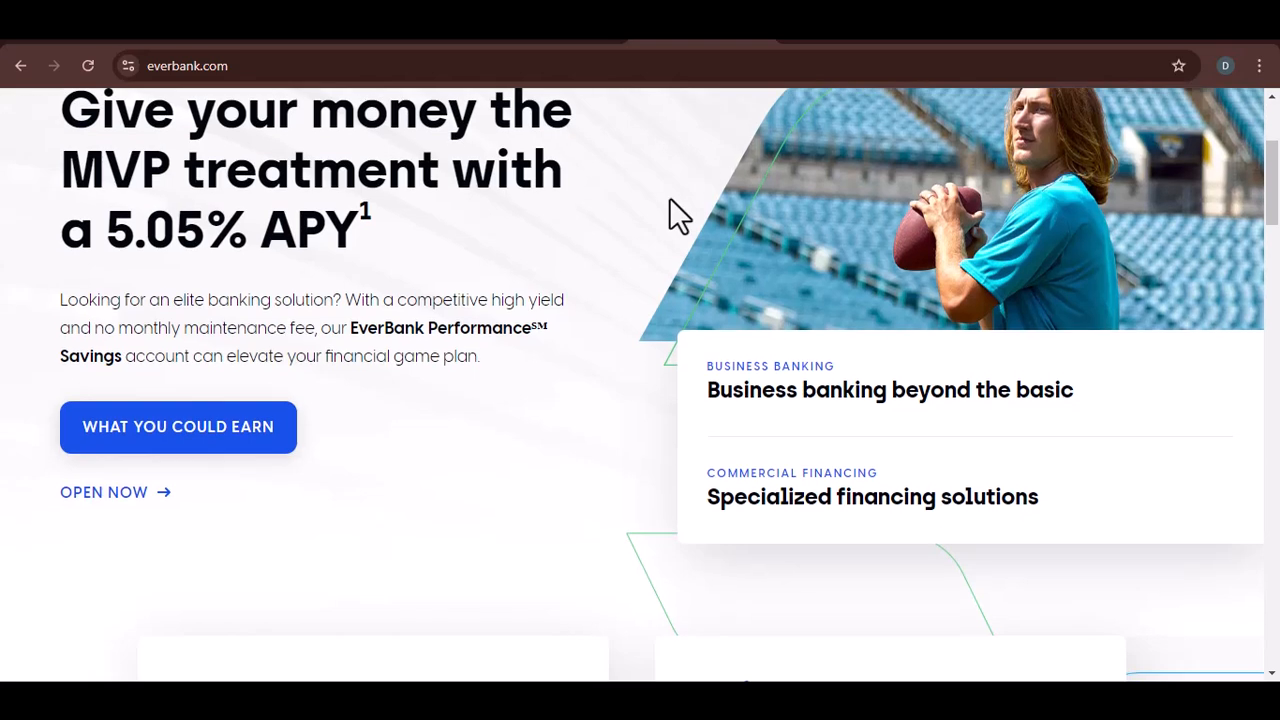
pyautogui.scroll(-3)
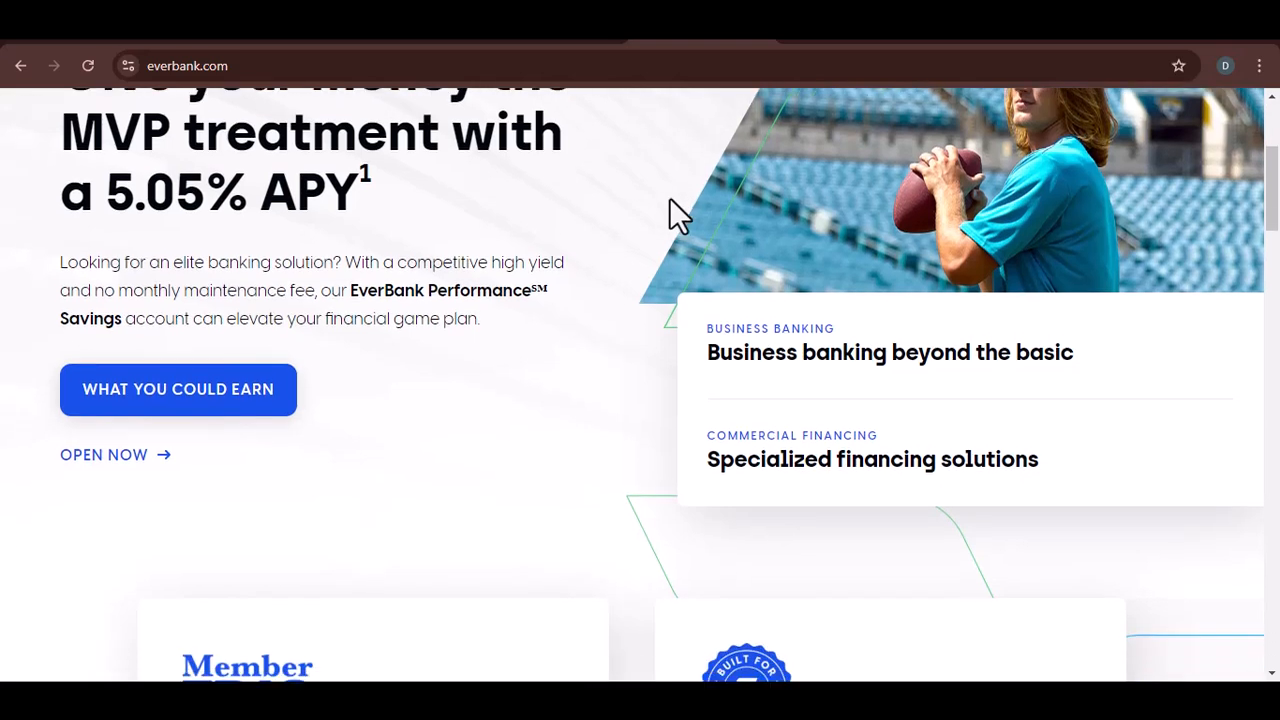
pyautogui.scroll(-3)
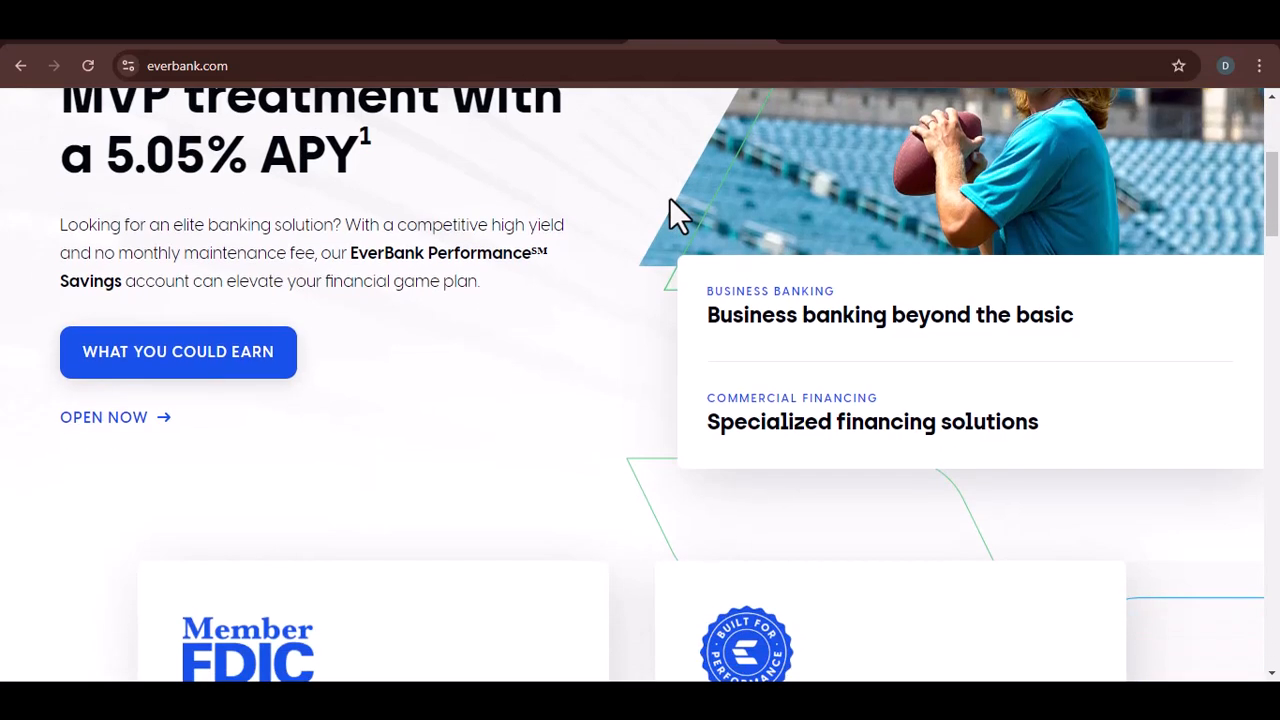
pyautogui.scroll(-3)
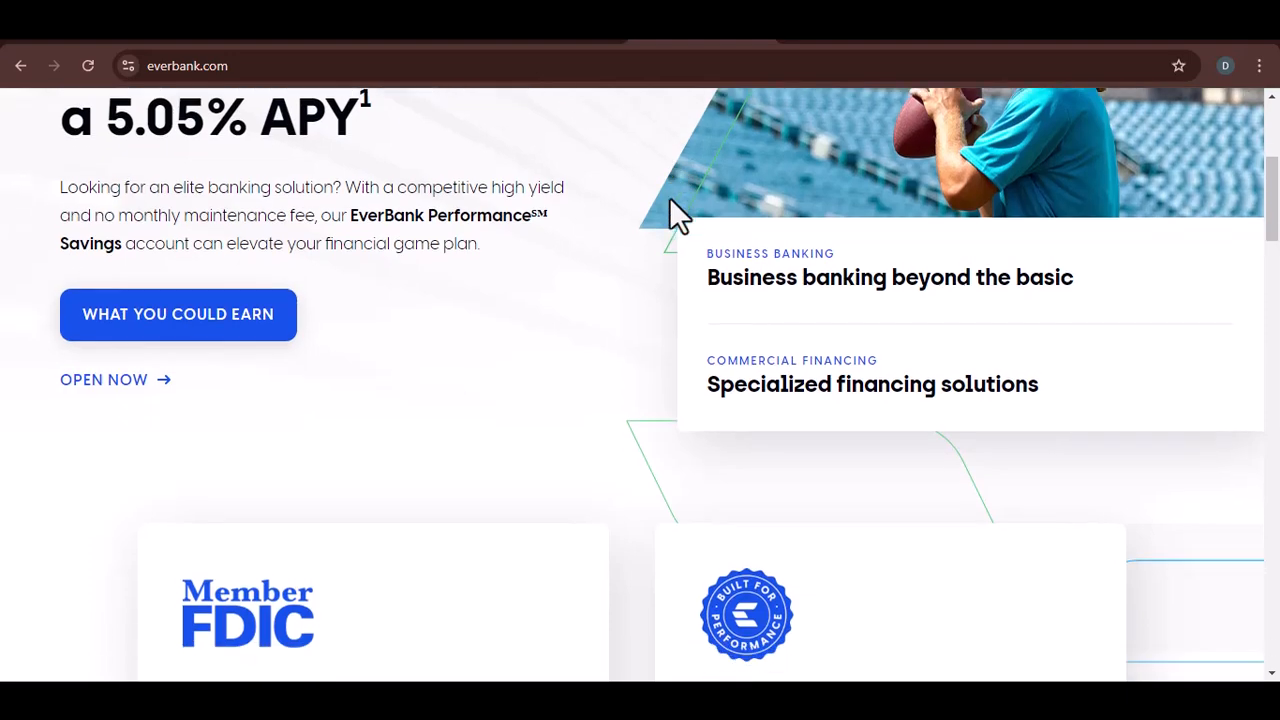